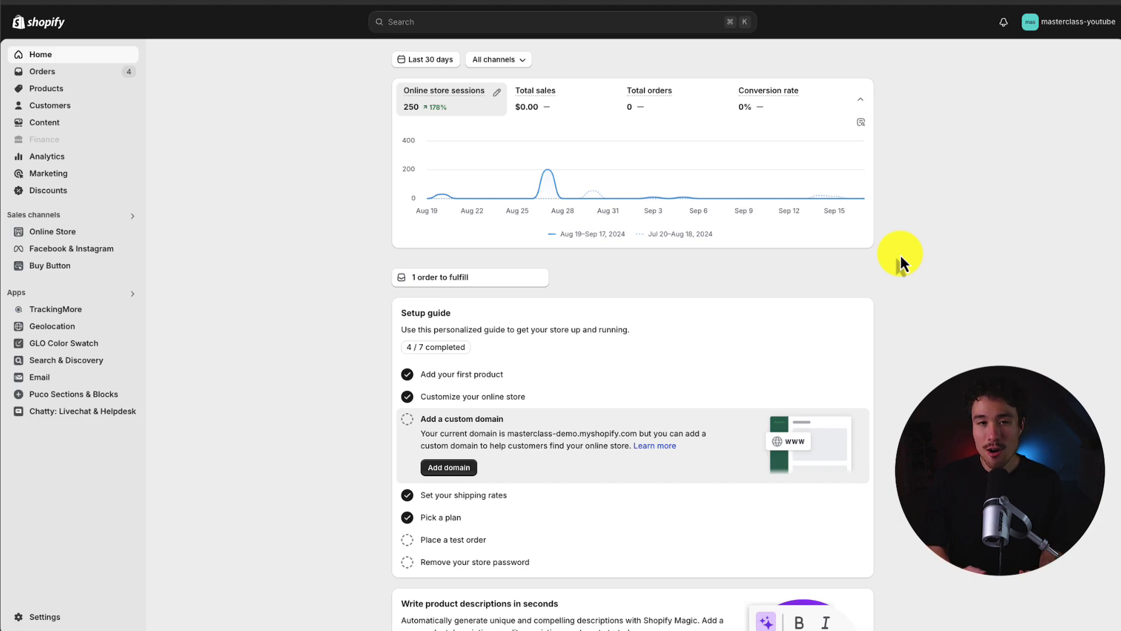
mouse_move(810, 309)
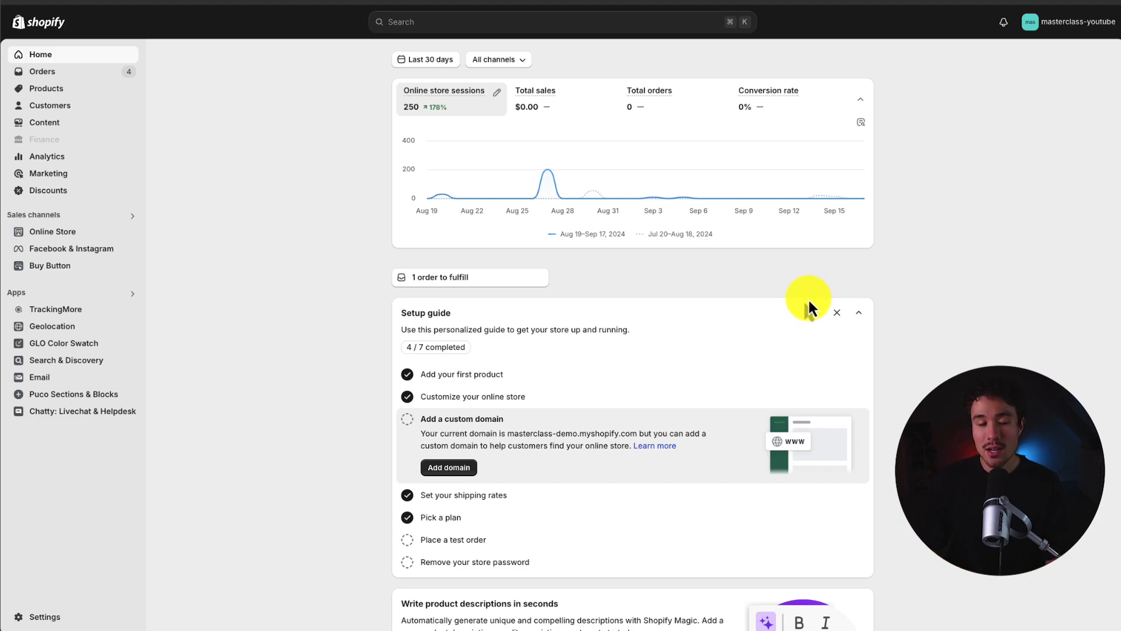
mouse_move(807, 300)
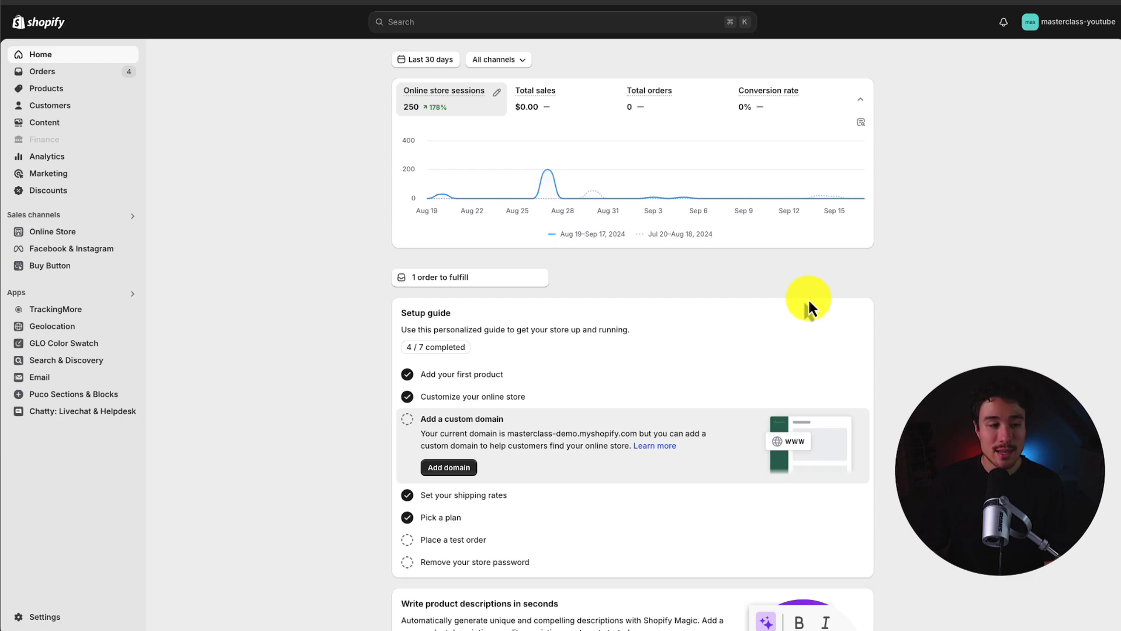
Go to Online Store > Themes to see the Dawn copy theme and theme library.
click(51, 231)
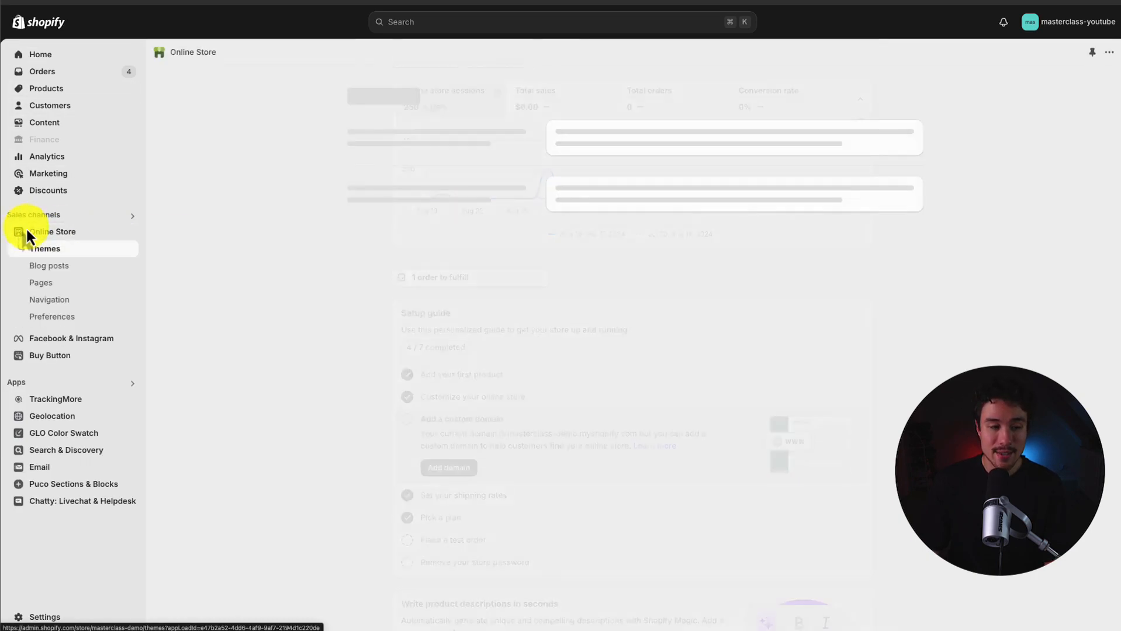
click(45, 248)
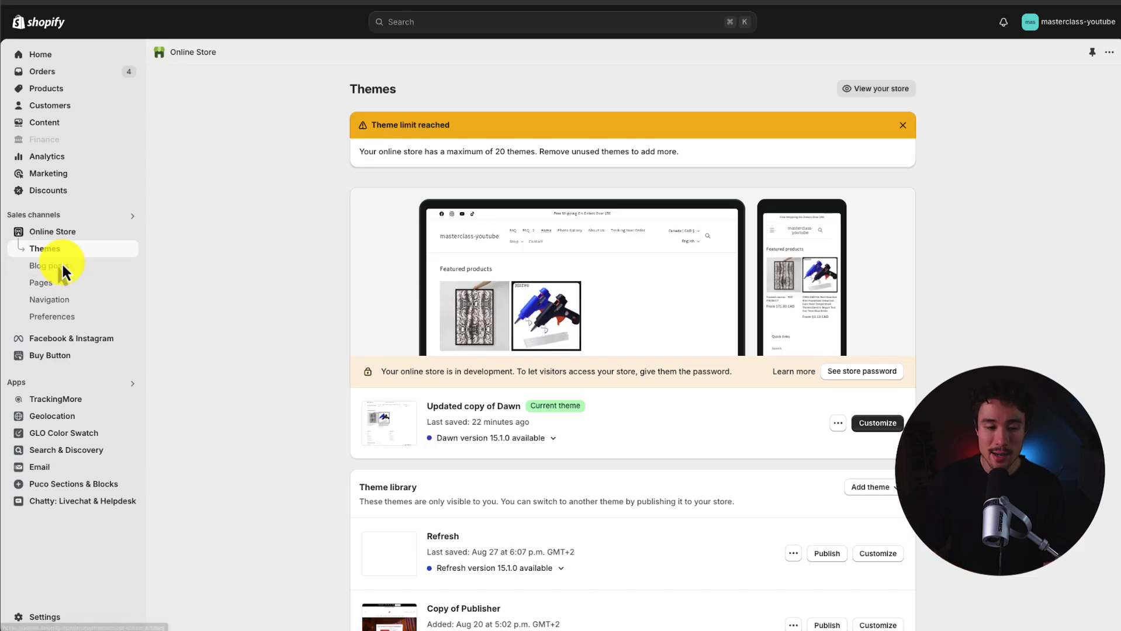
scroll(down, 3)
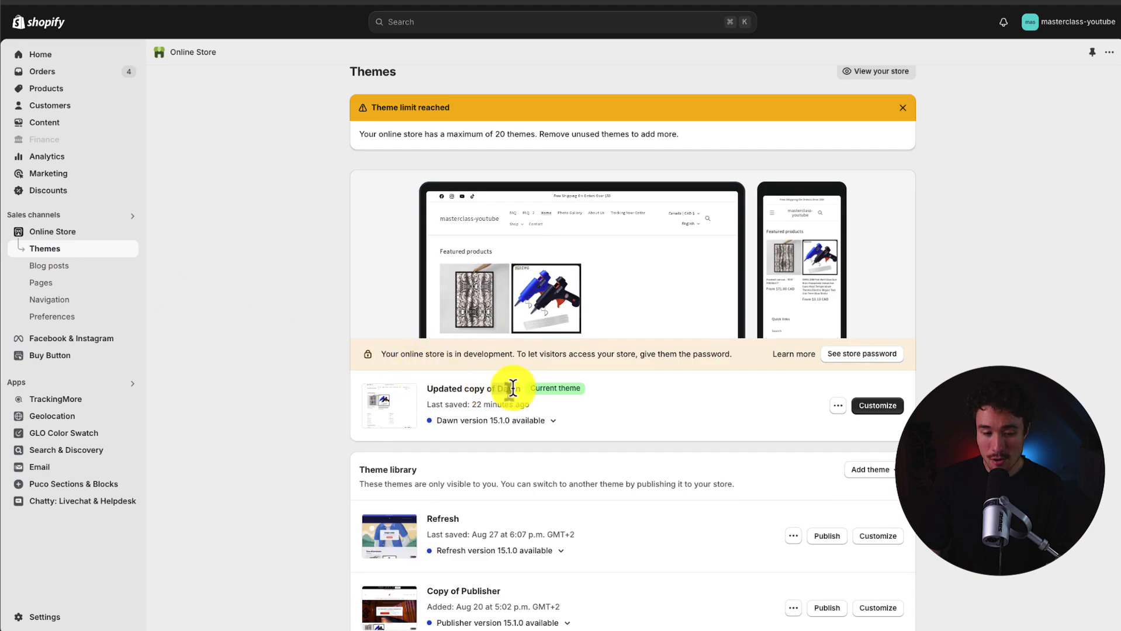
Customize the theme, add an Image banner below Featured products, and inspect its heading and buttons blocks.
click(878, 405)
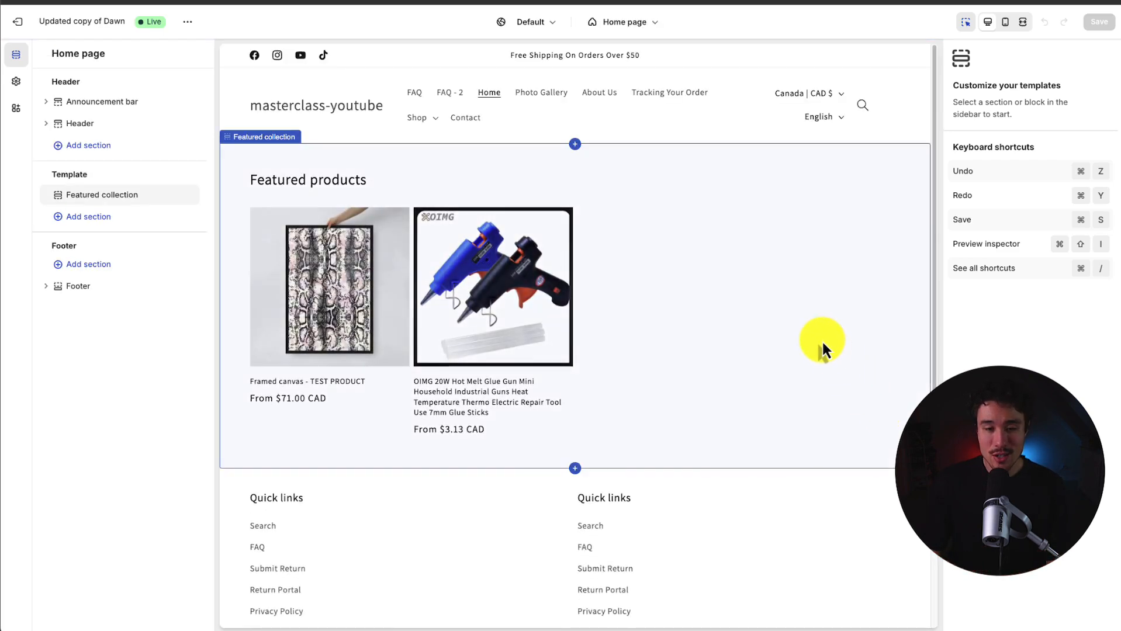
mouse_move(676, 164)
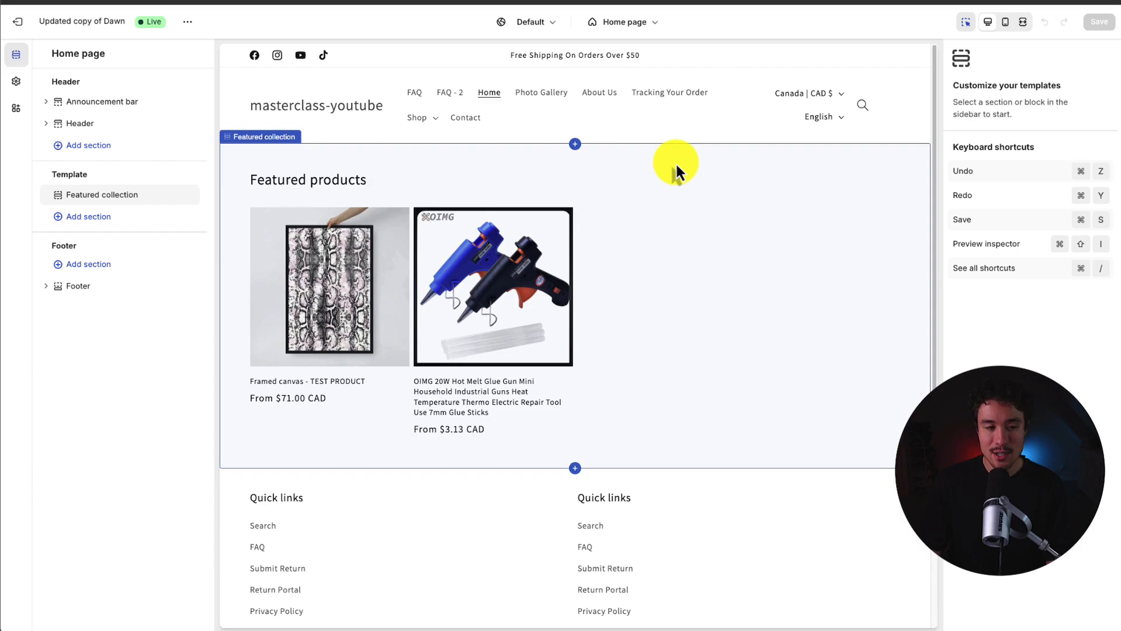
mouse_move(636, 174)
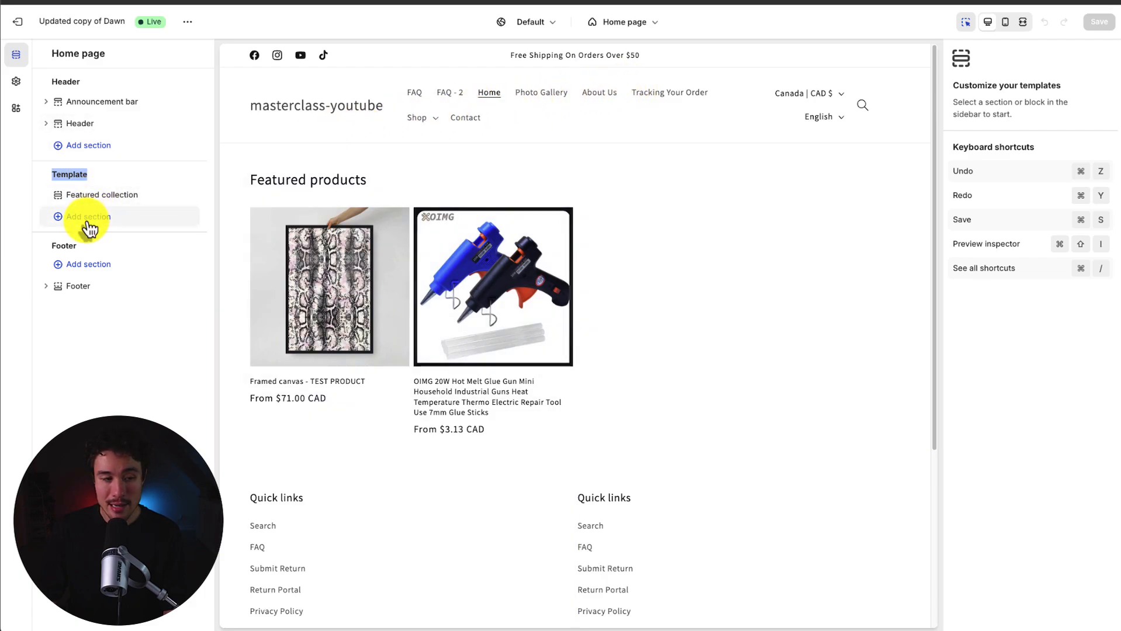
click(88, 217)
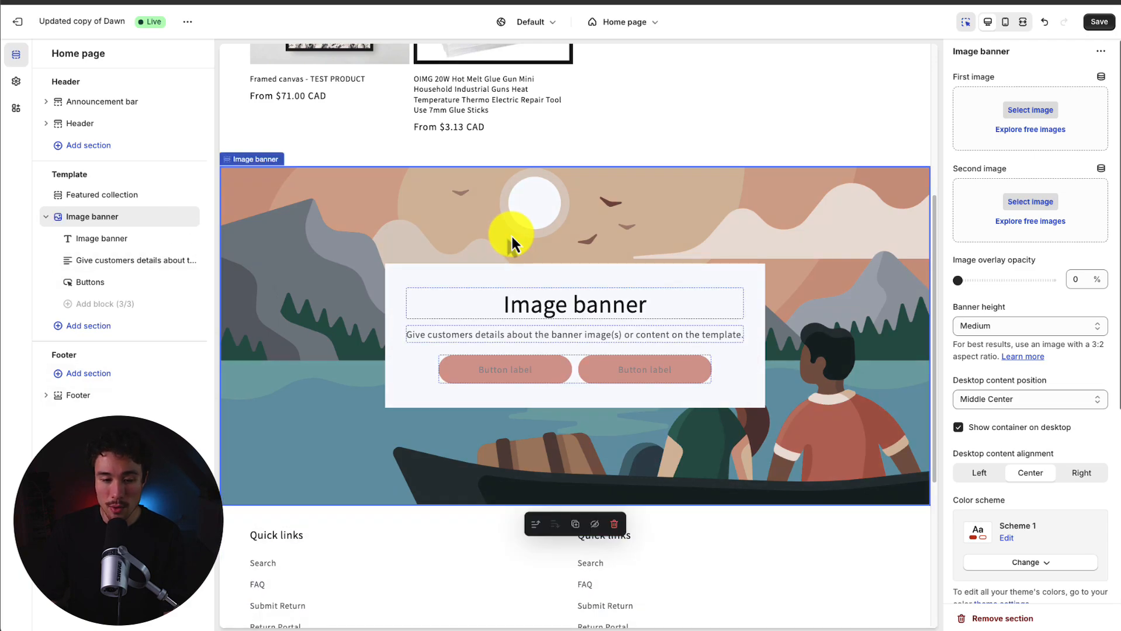
mouse_move(1029, 111)
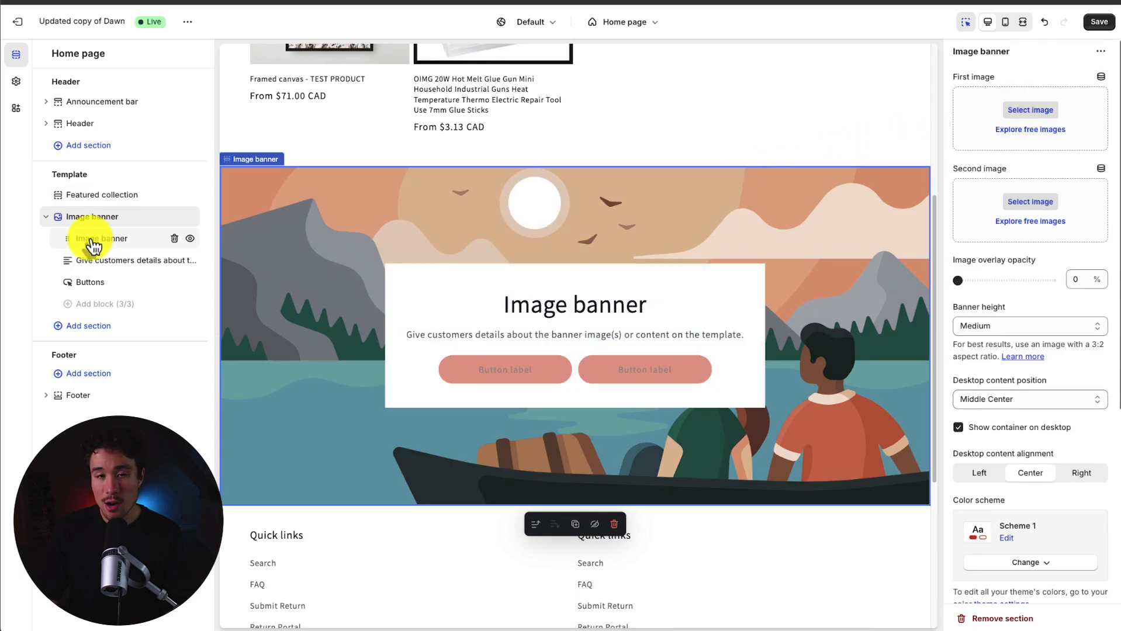
click(103, 238)
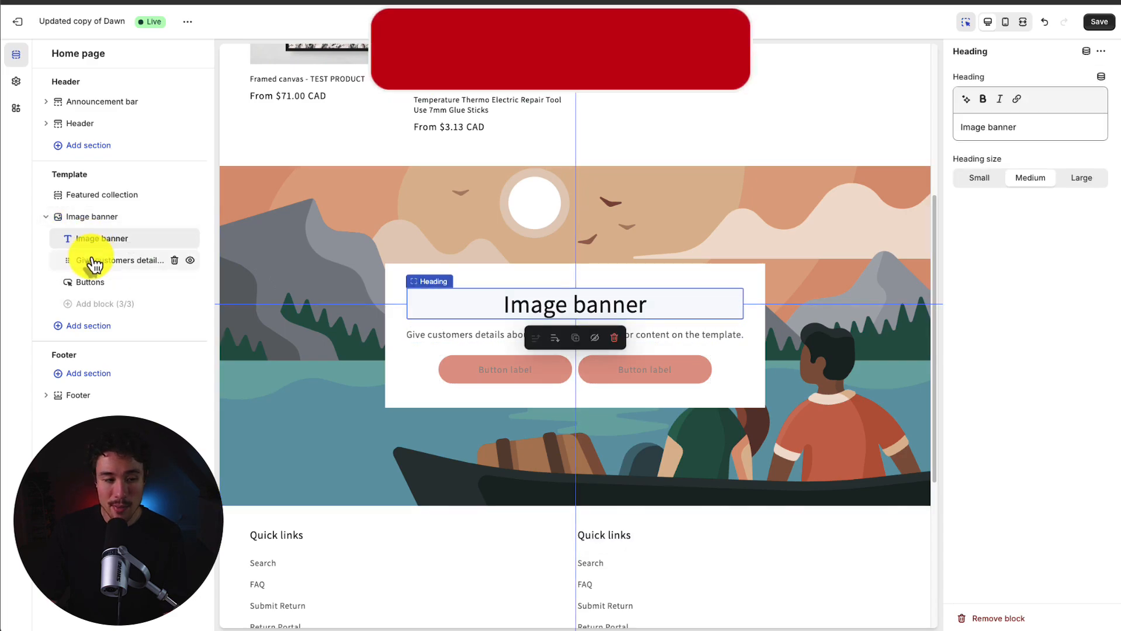
click(89, 282)
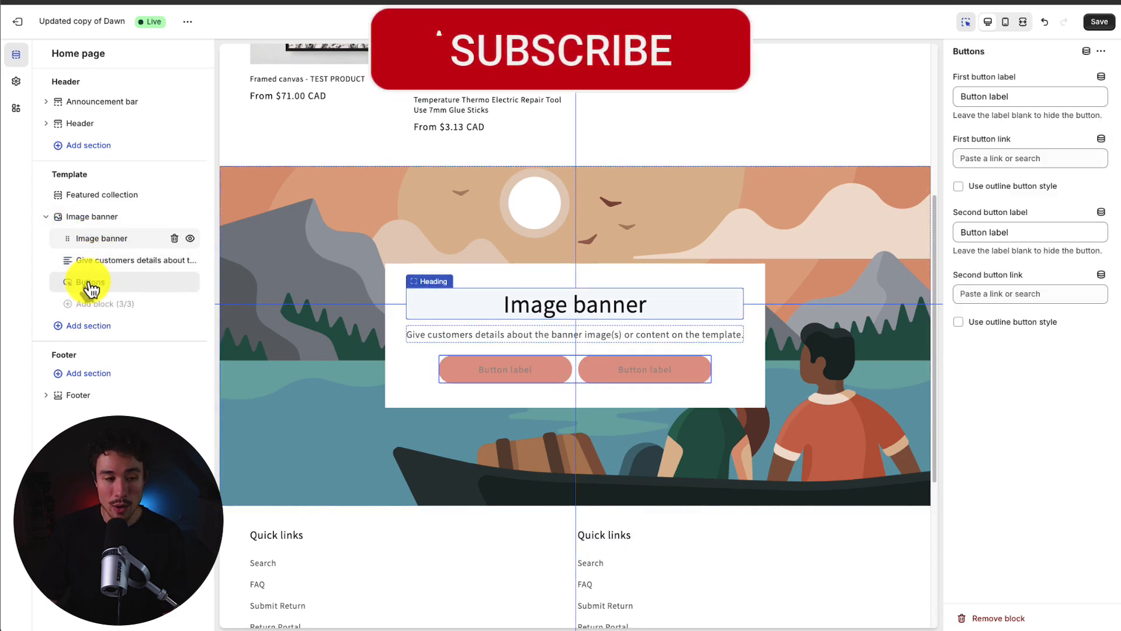
click(96, 217)
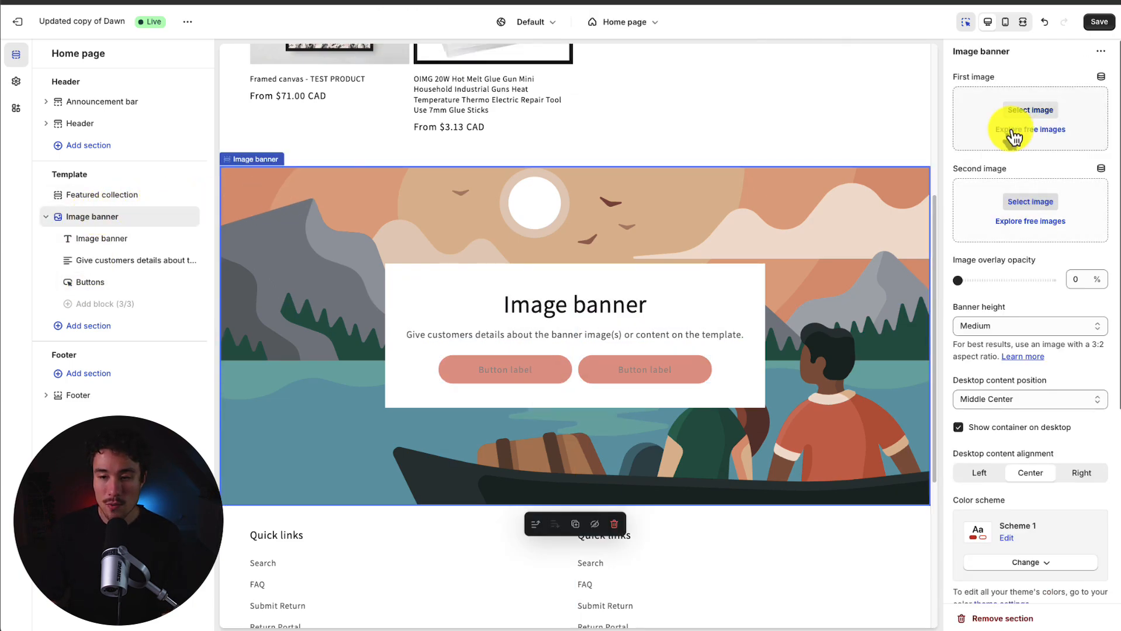
Set the banner's first image to the orange-poles-create-a-tunnel_1 photo.
click(1031, 110)
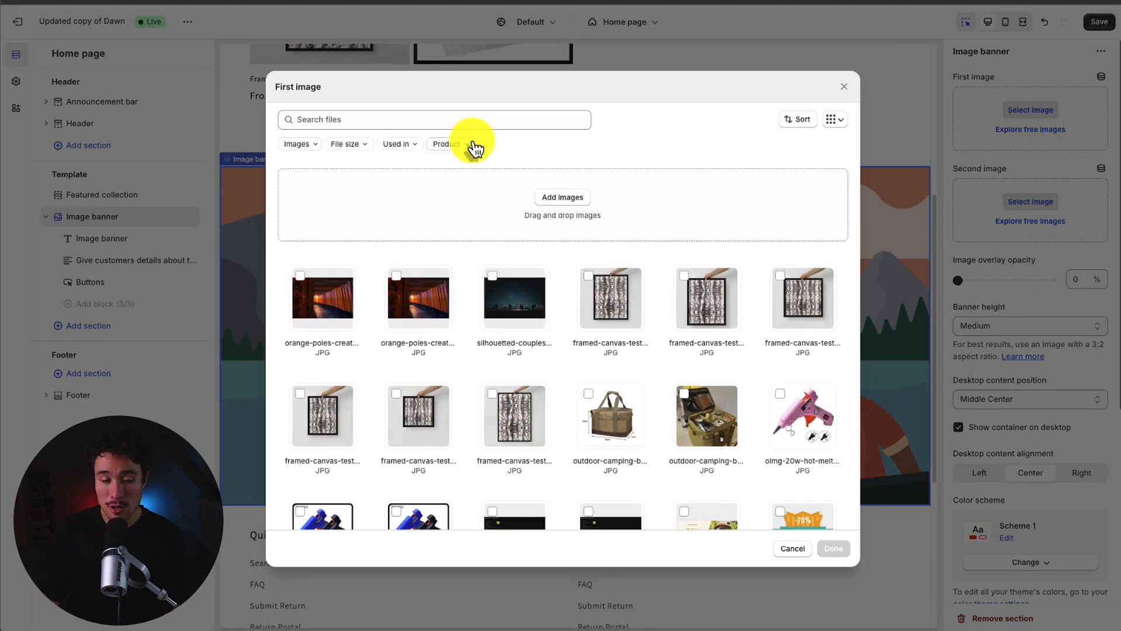
click(321, 294)
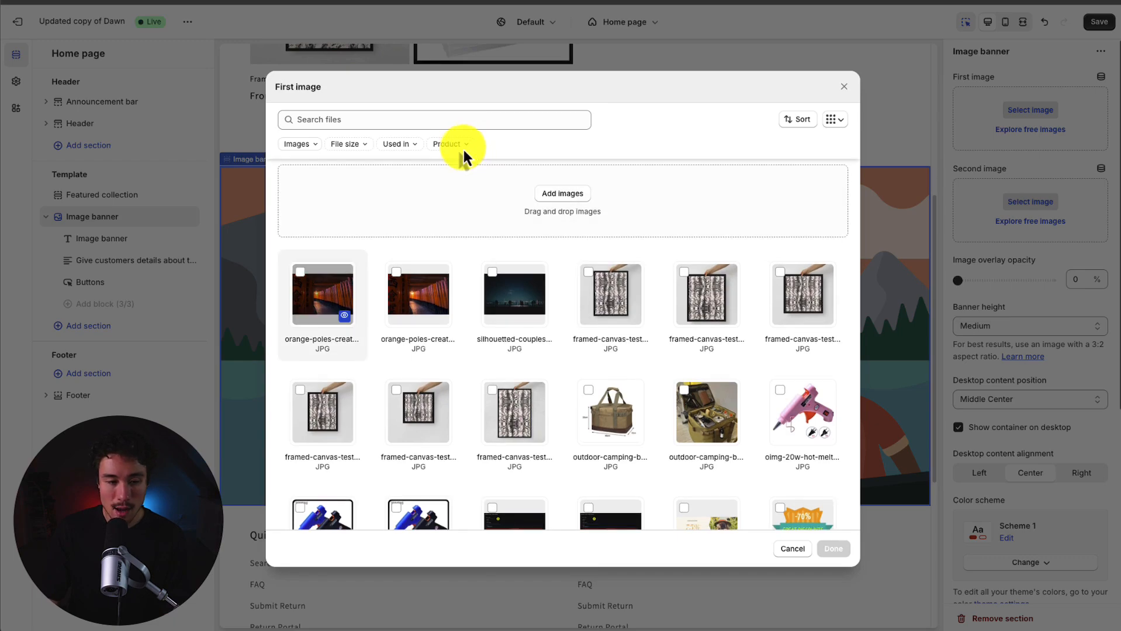
click(301, 271)
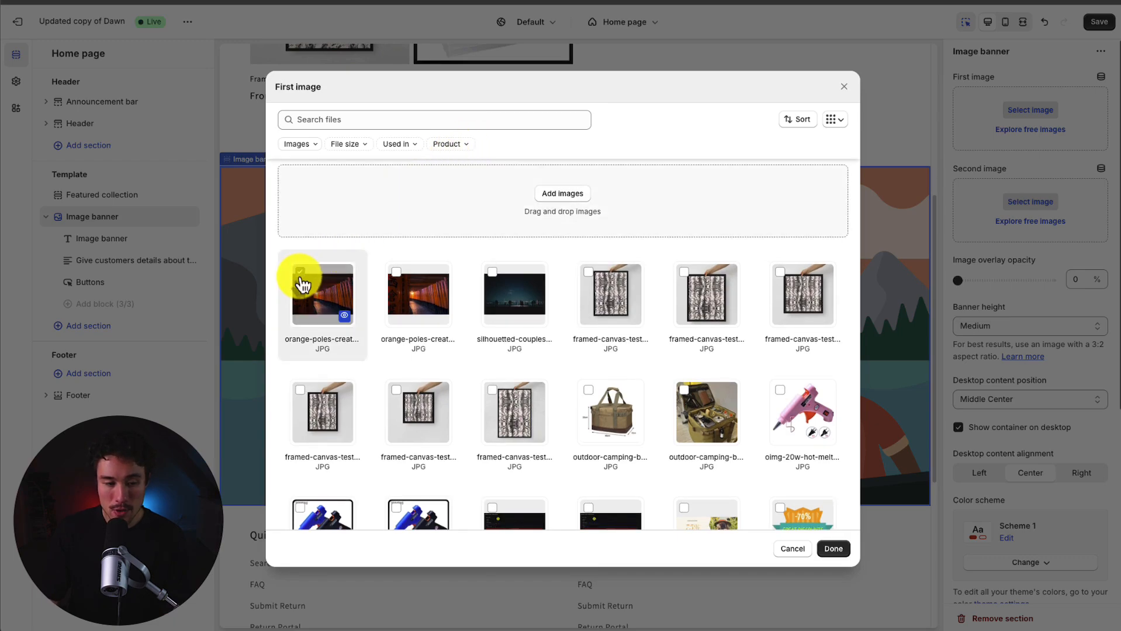
click(832, 549)
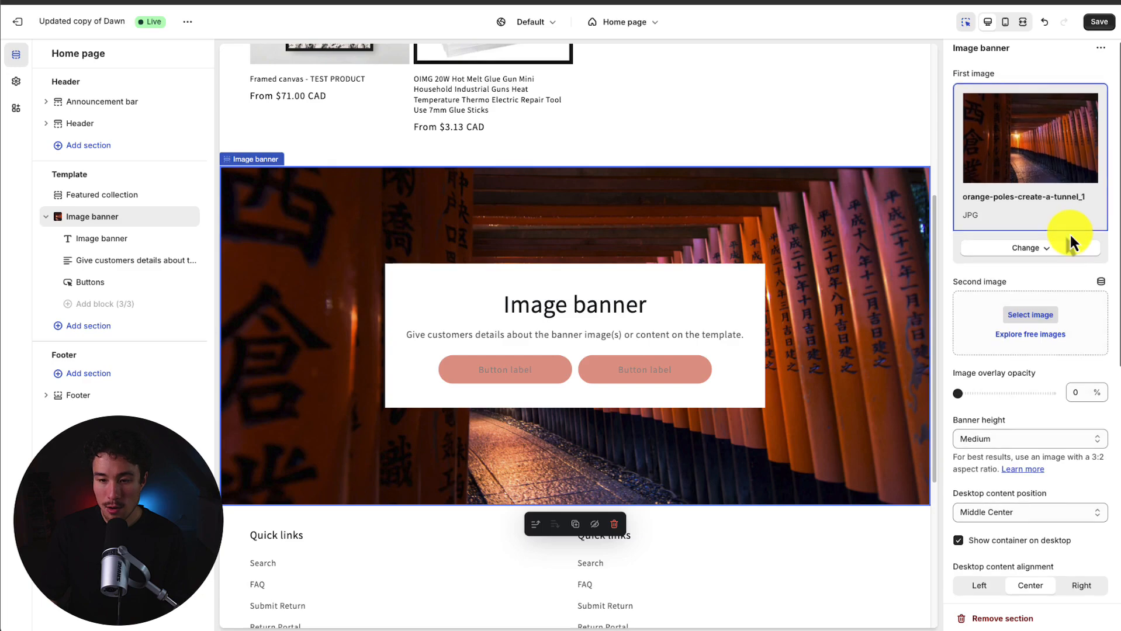
scroll(down, 3)
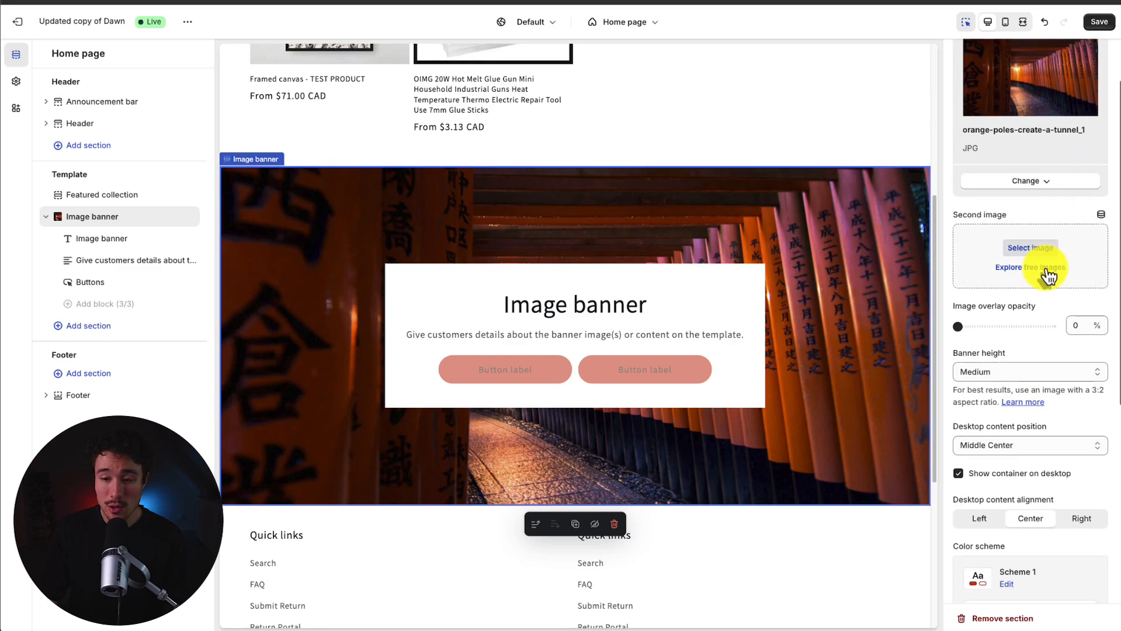
Add a second banner image, then remove it again.
click(1029, 267)
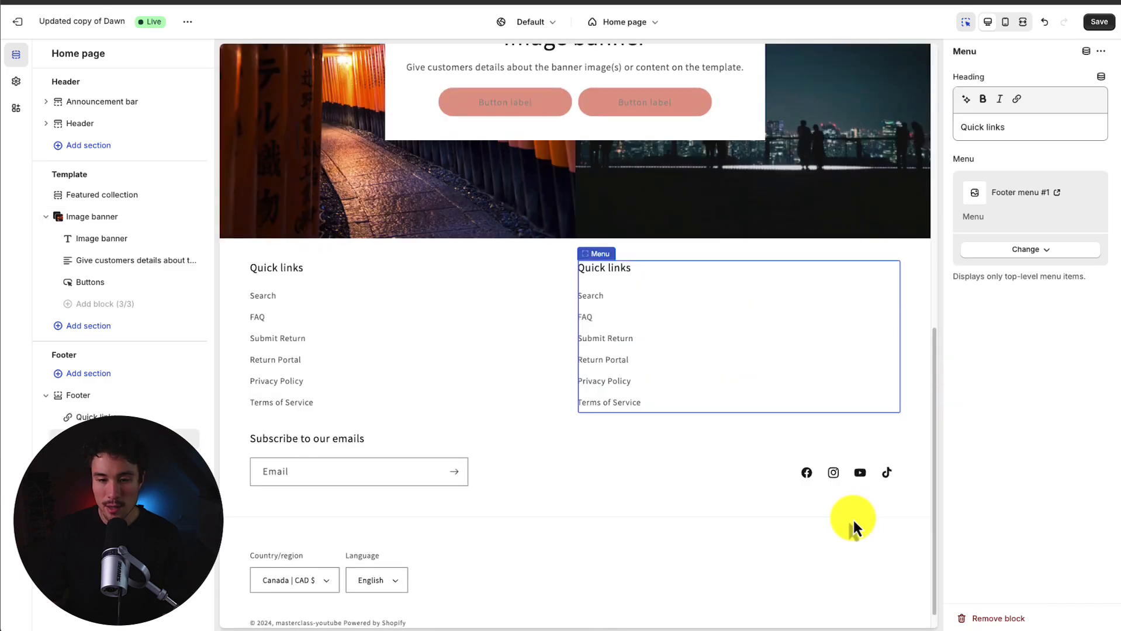
click(96, 217)
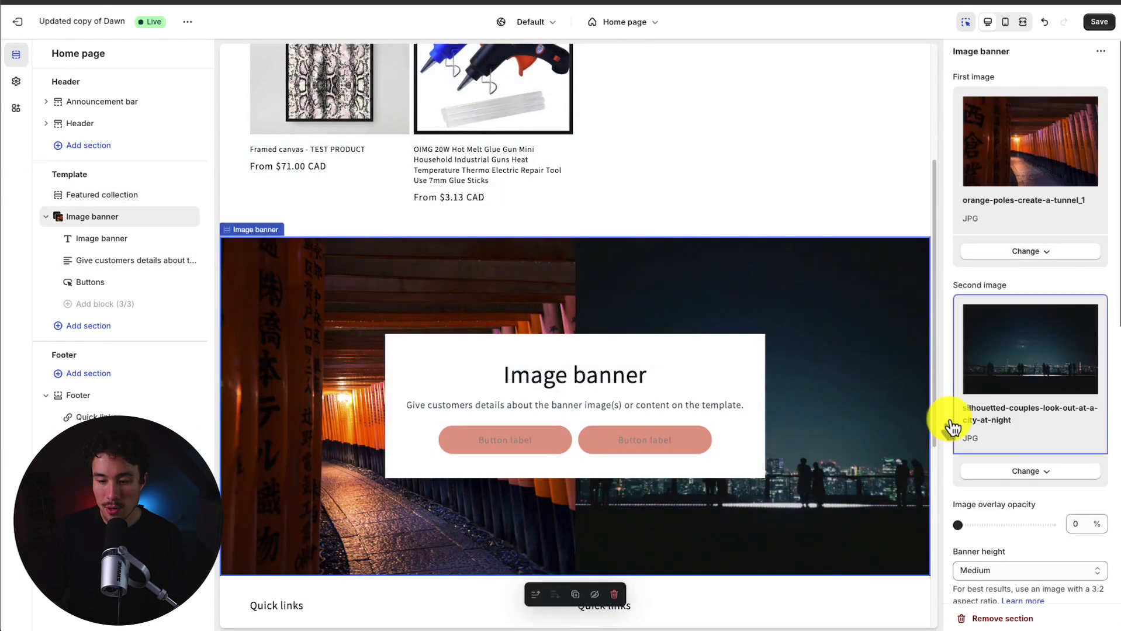
click(1102, 285)
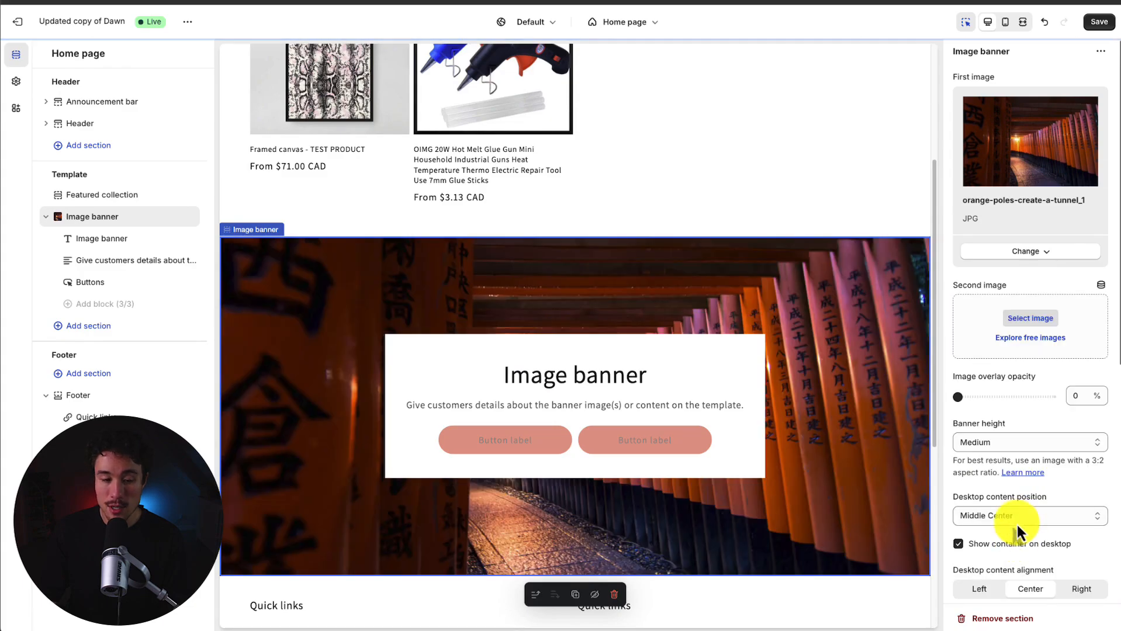
mouse_move(1028, 261)
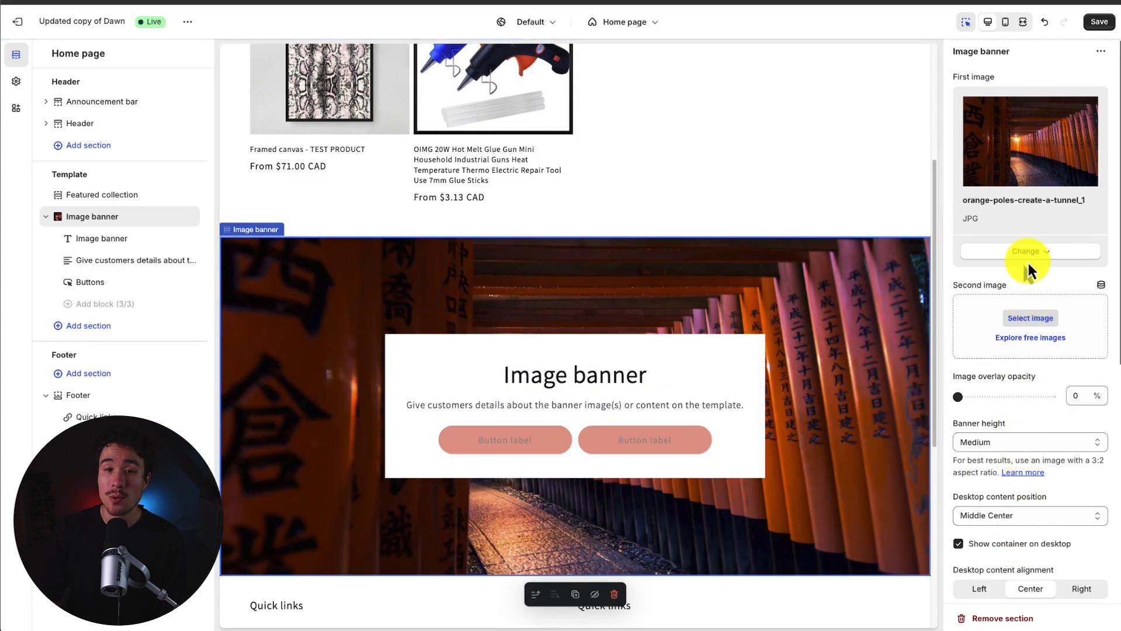
Set banner height to Medium and toggle the desktop text container off, then back on.
scroll(down, 3)
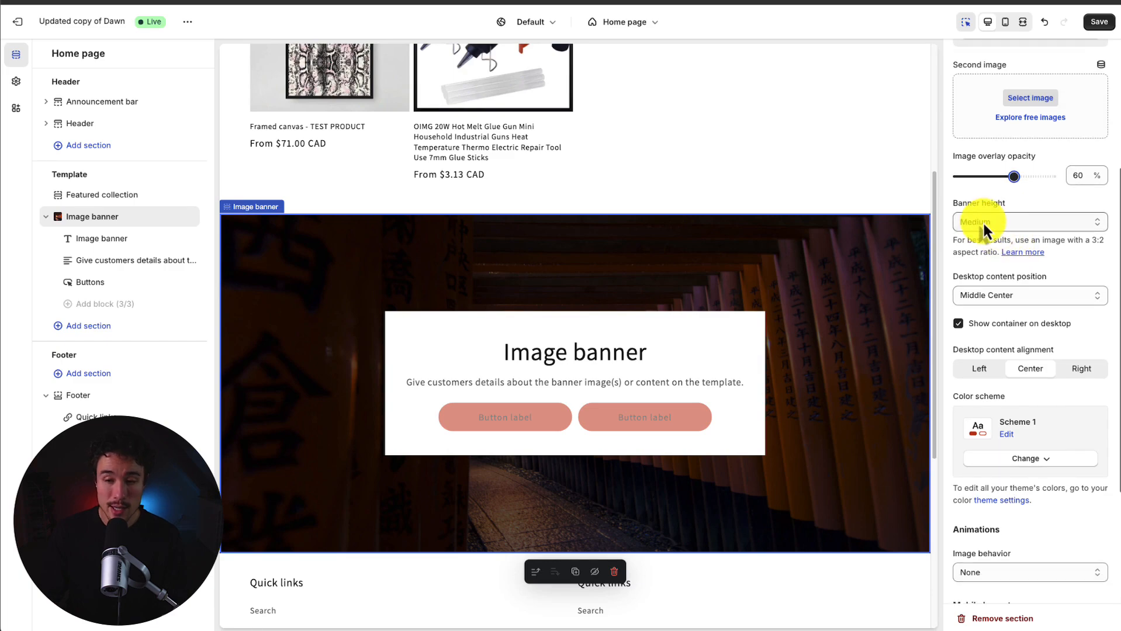
click(1028, 221)
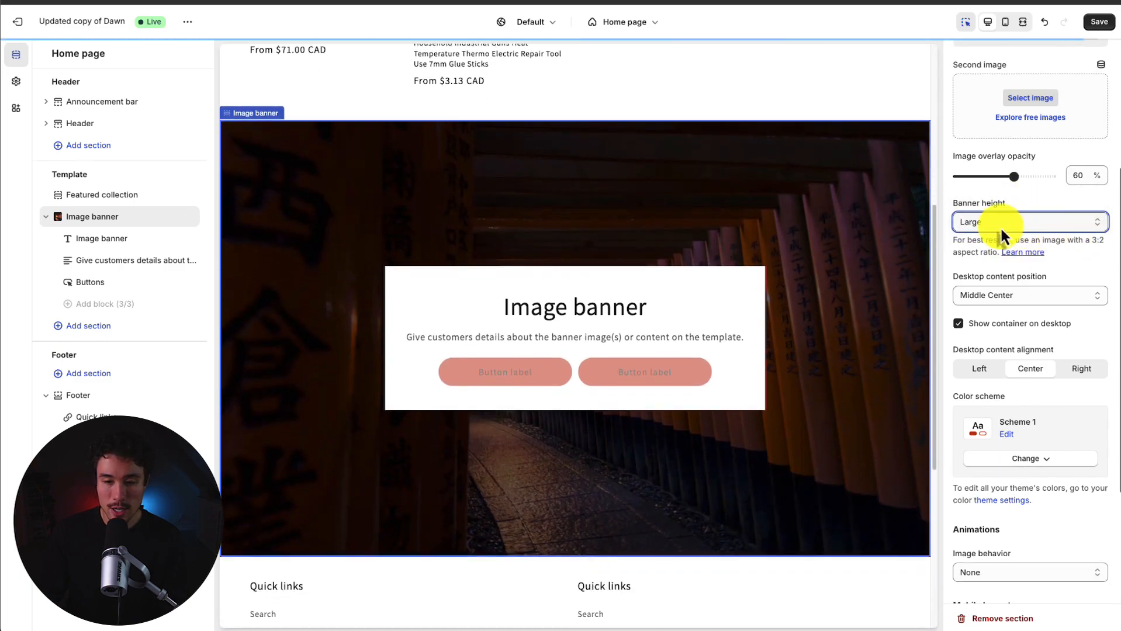
click(1028, 222)
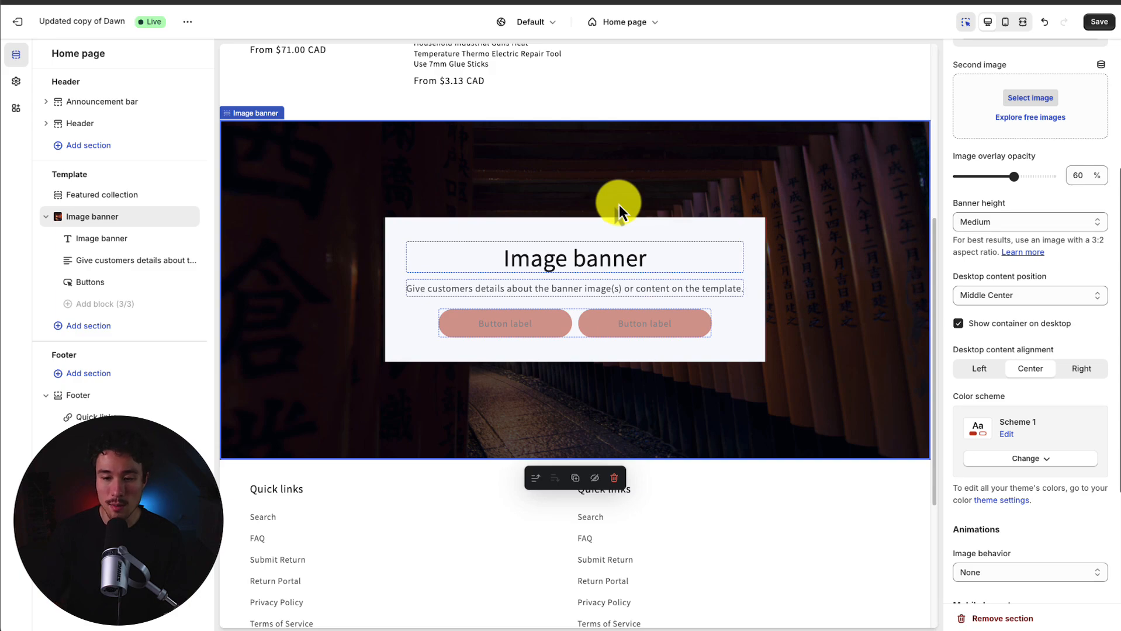
click(958, 180)
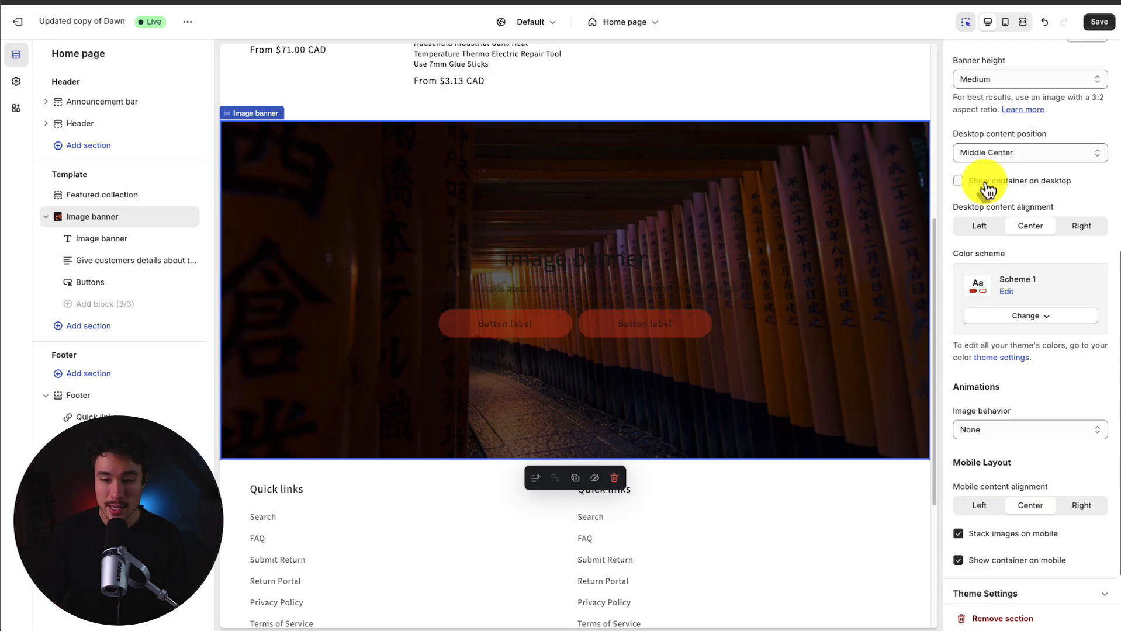
click(959, 180)
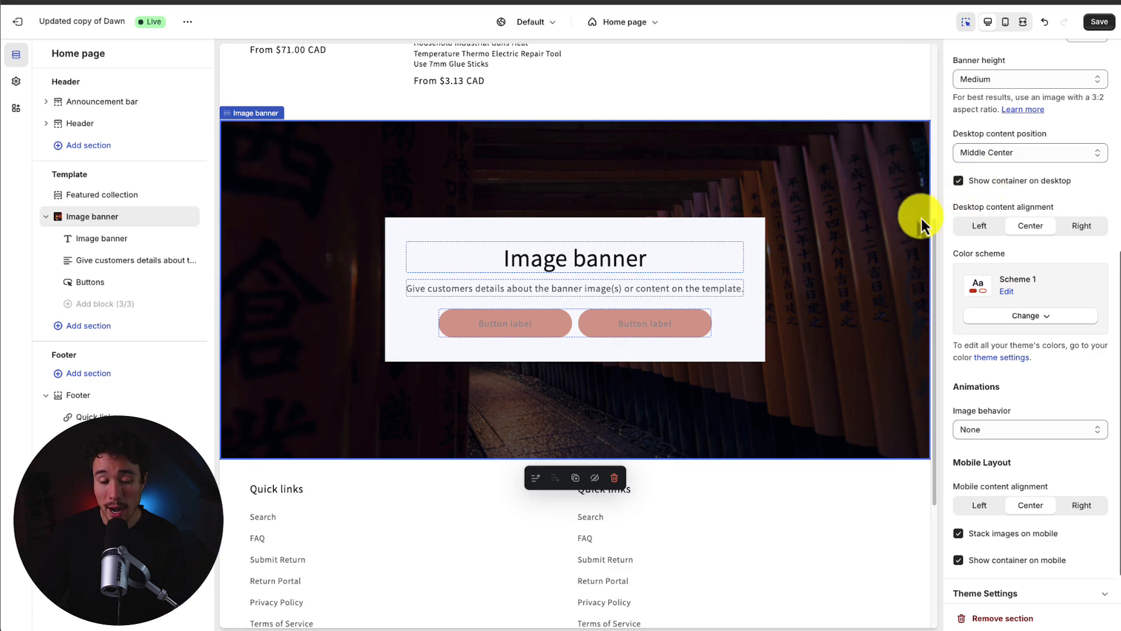
mouse_move(687, 354)
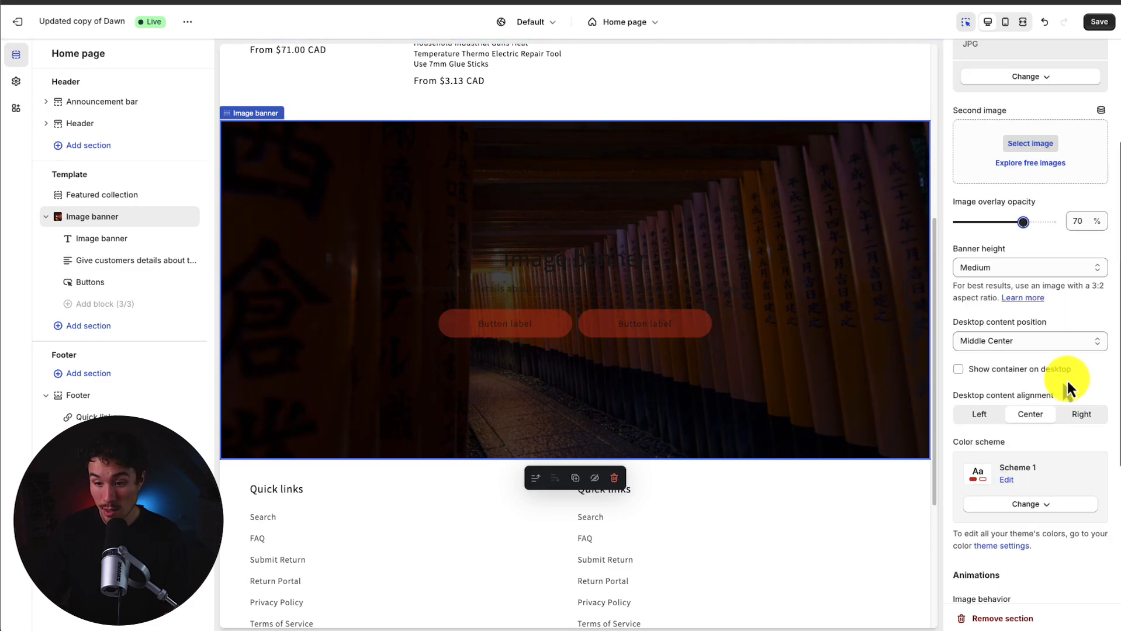
scroll(down, 3)
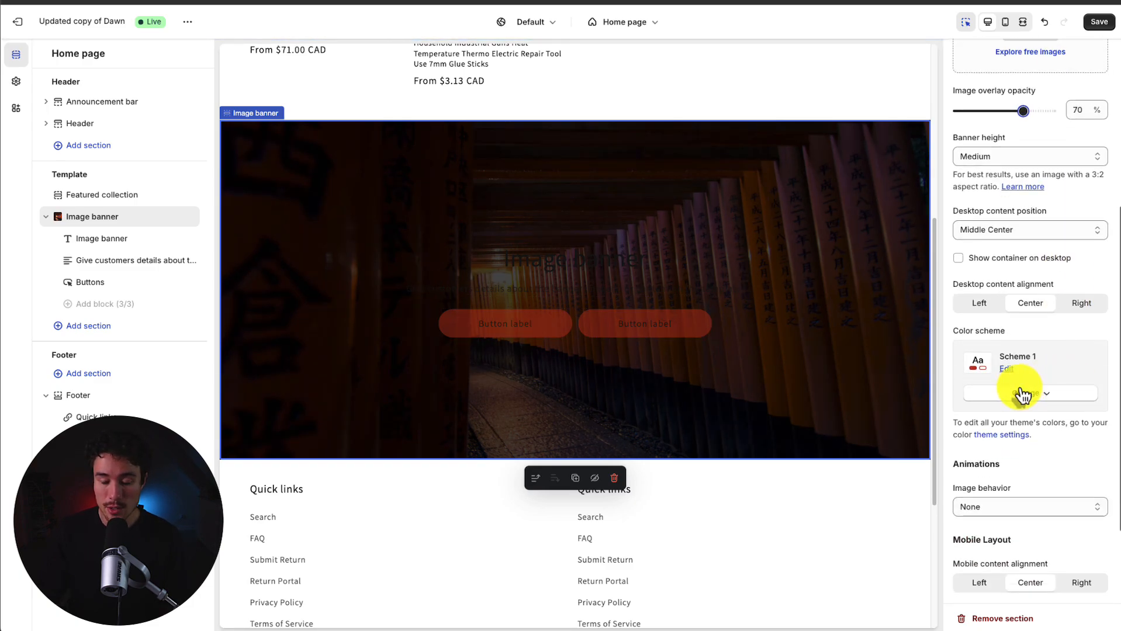
click(1008, 369)
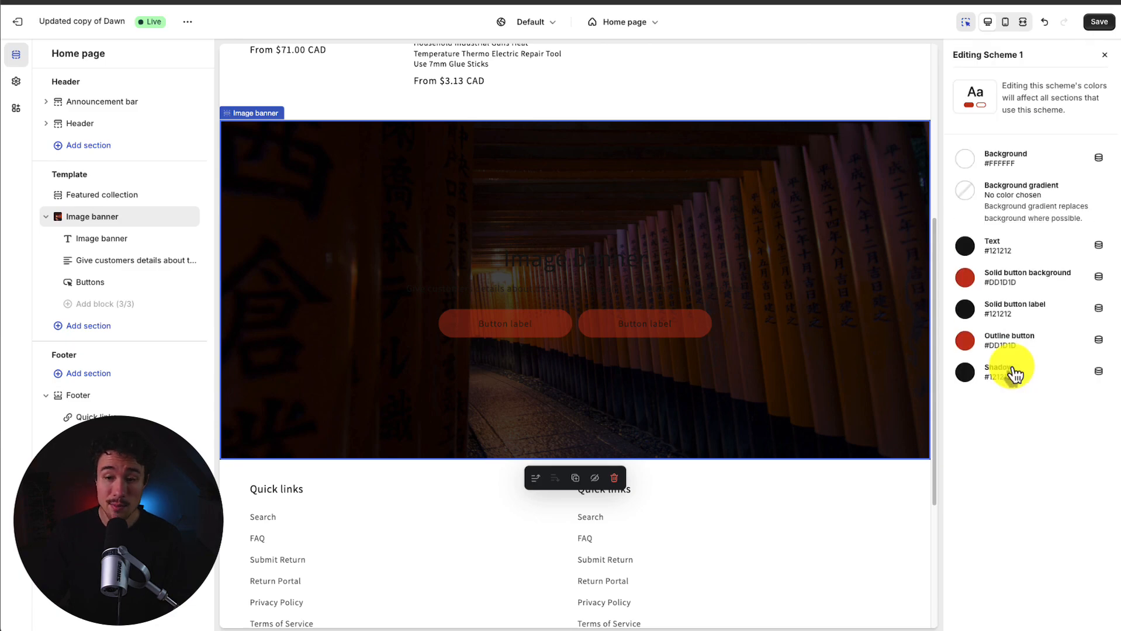
click(964, 246)
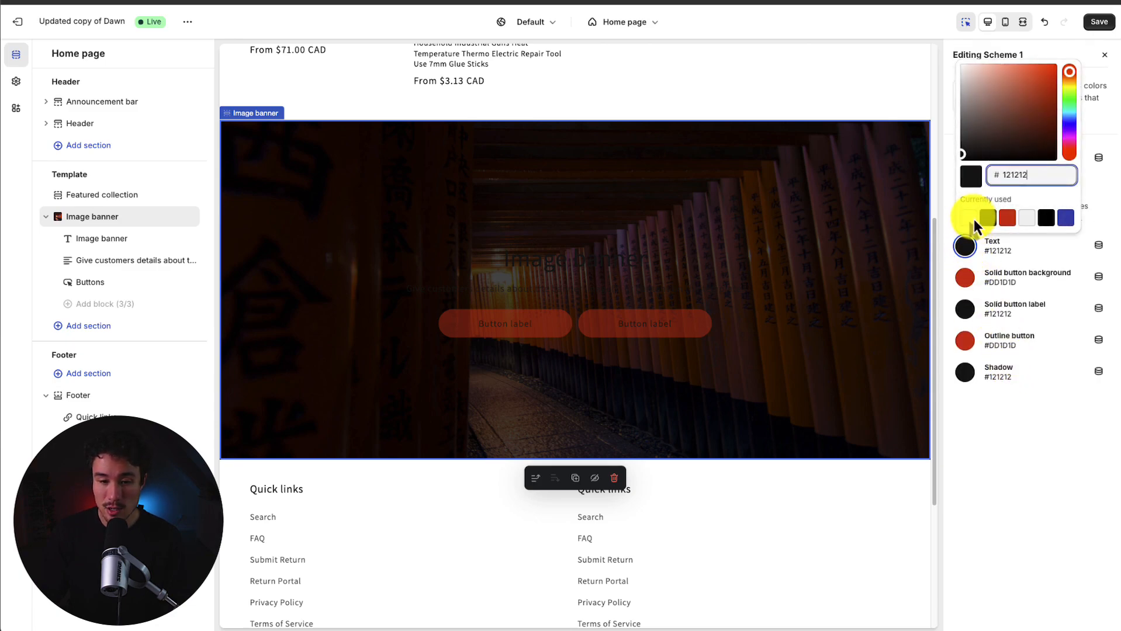
click(1026, 218)
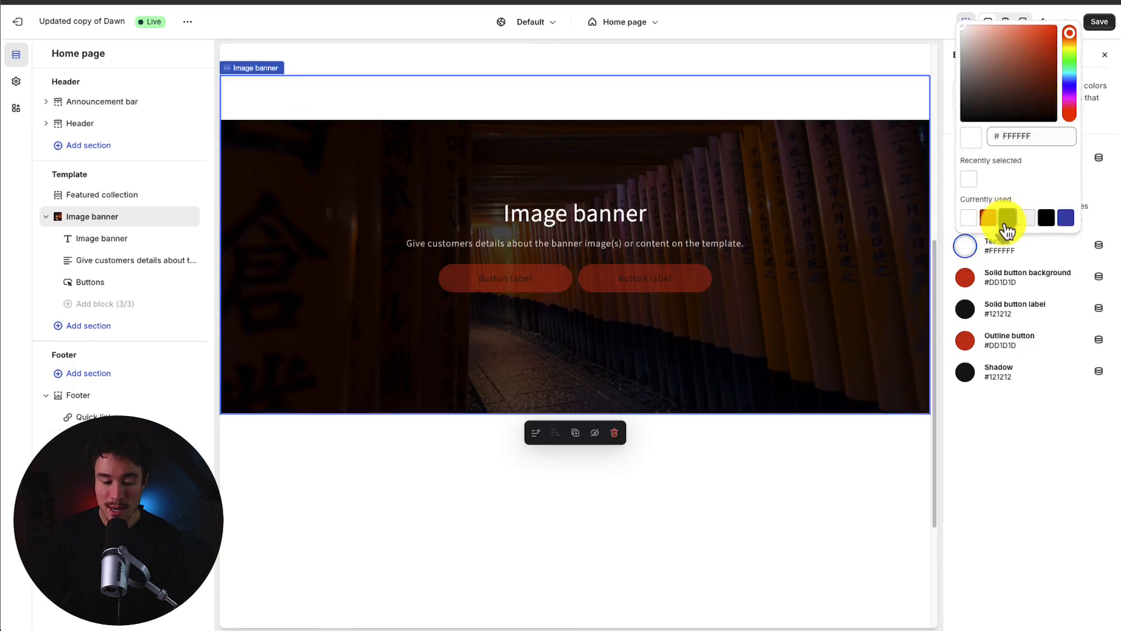
click(1104, 54)
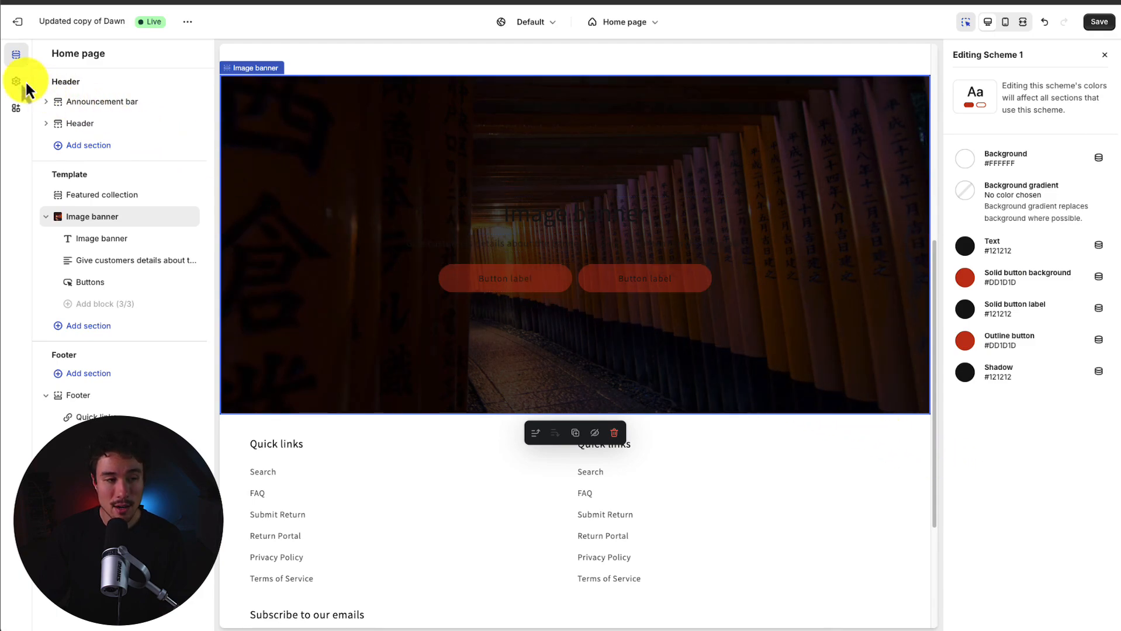
click(16, 81)
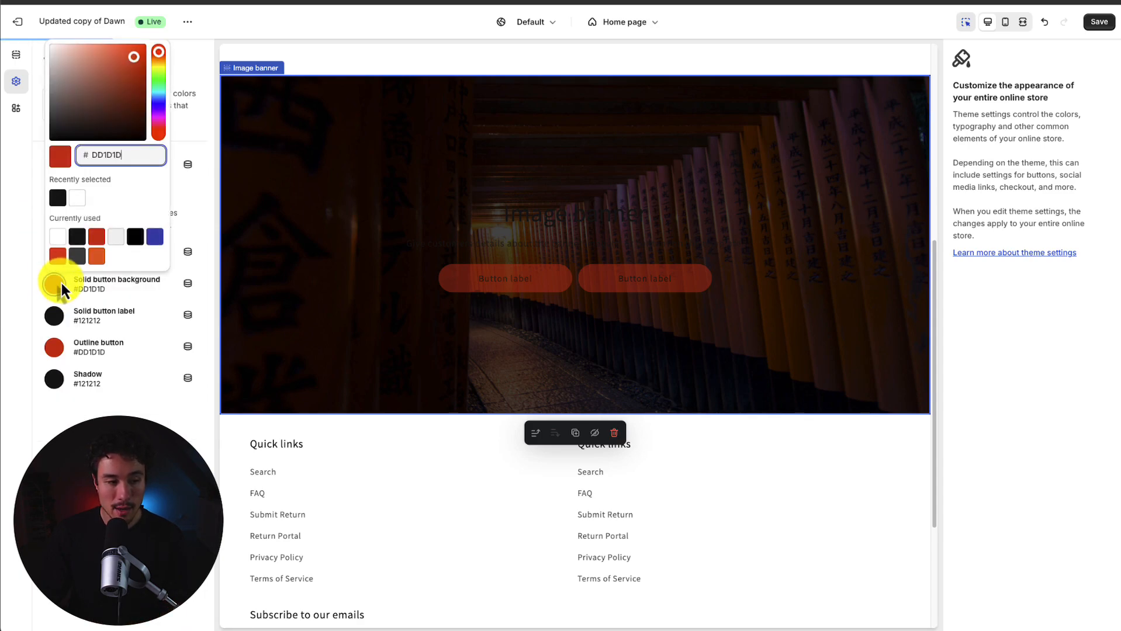
click(54, 315)
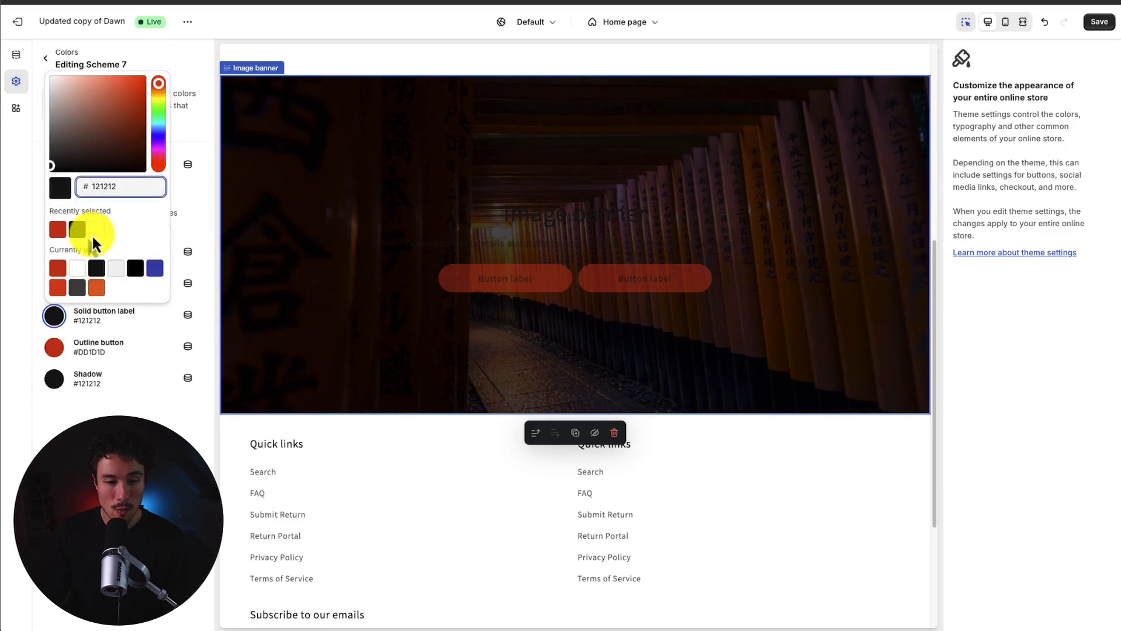
click(15, 54)
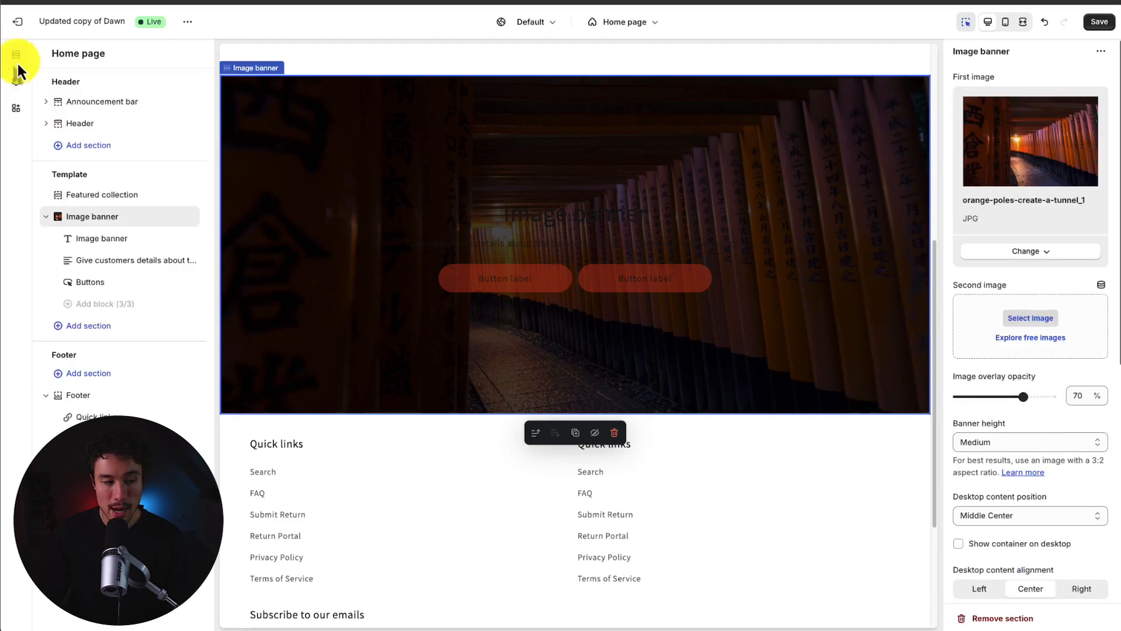
mouse_move(1112, 158)
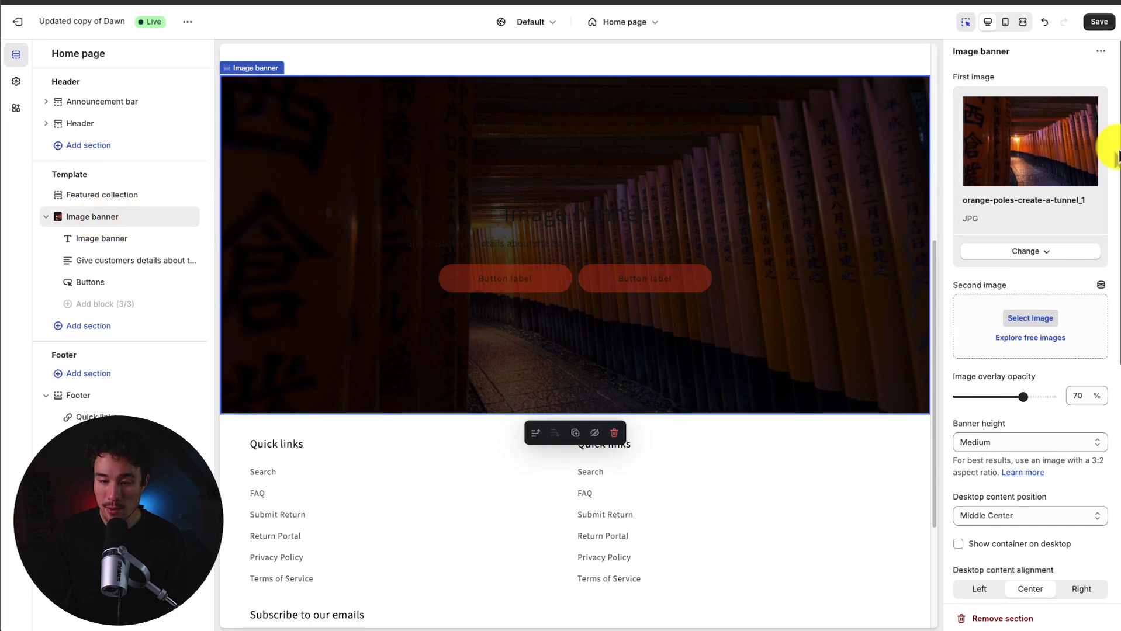
scroll(down, 3)
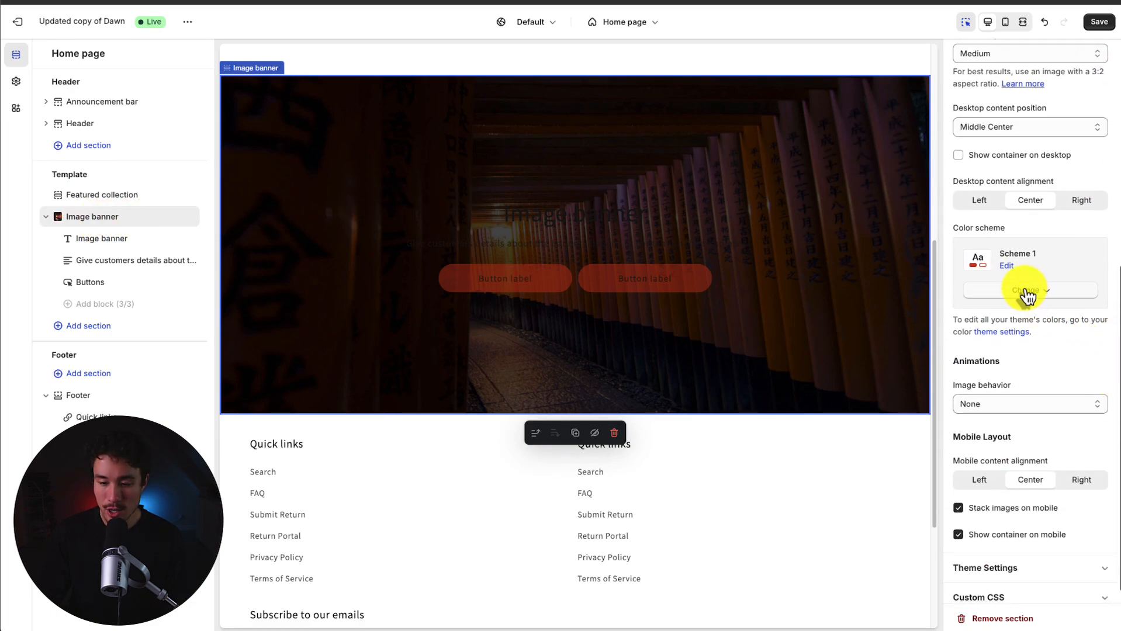
click(1029, 289)
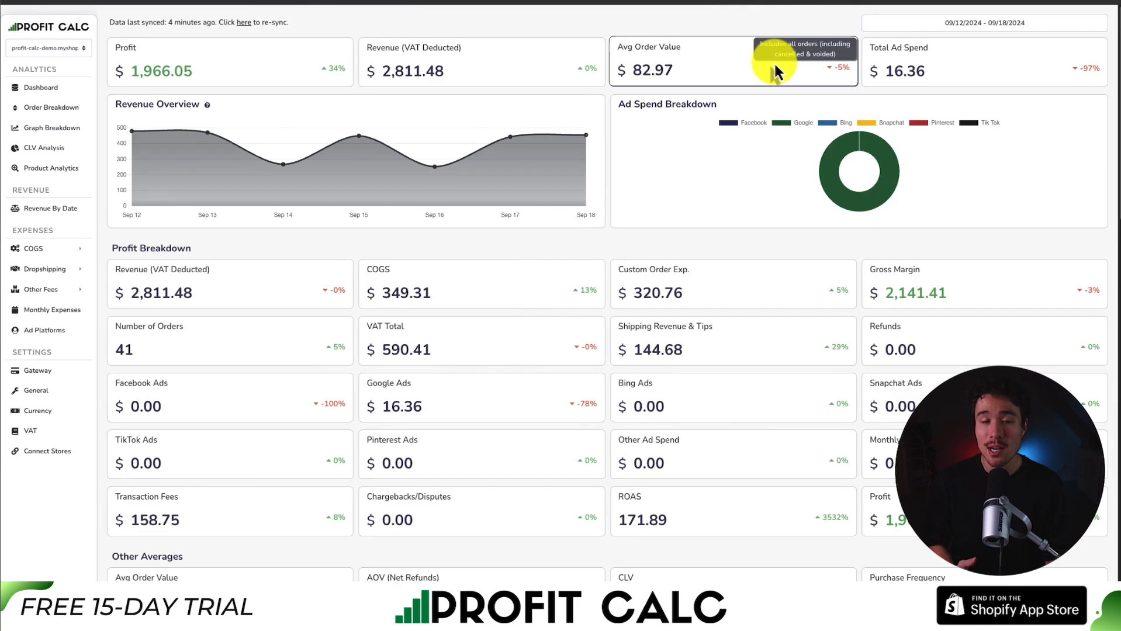
scroll(down, 3)
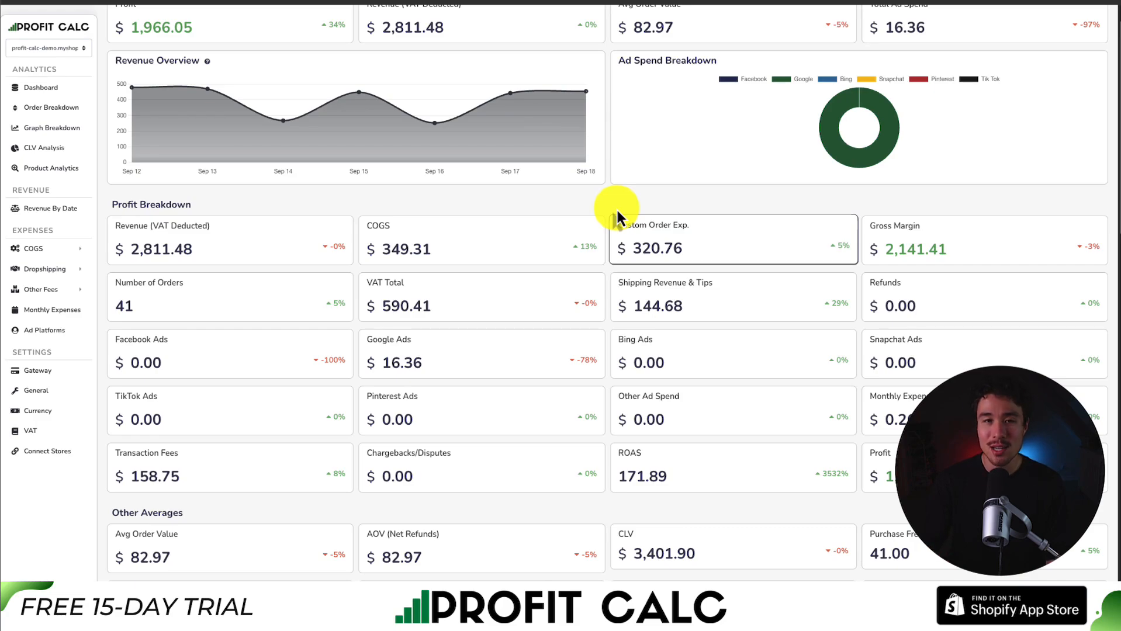
scroll(down, 3)
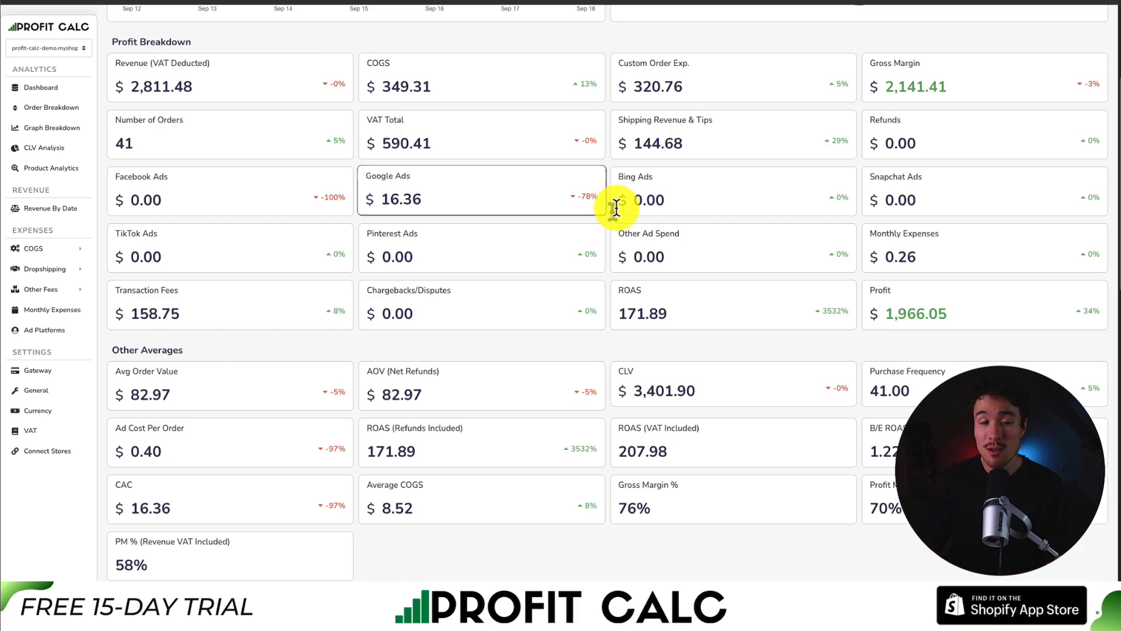
scroll(down, 3)
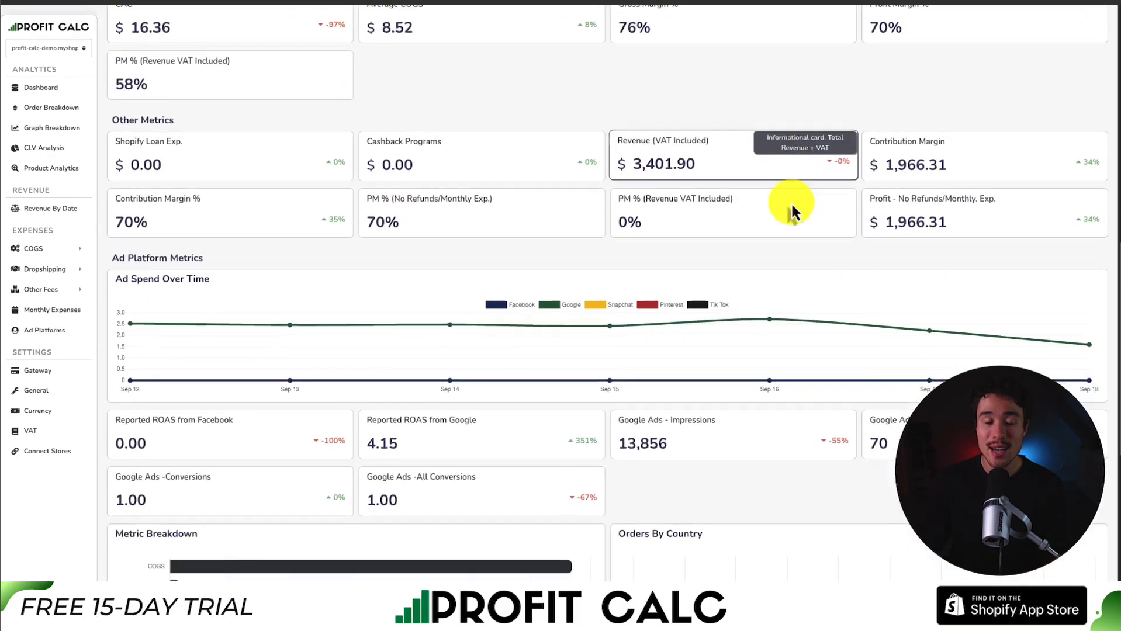
scroll(down, 3)
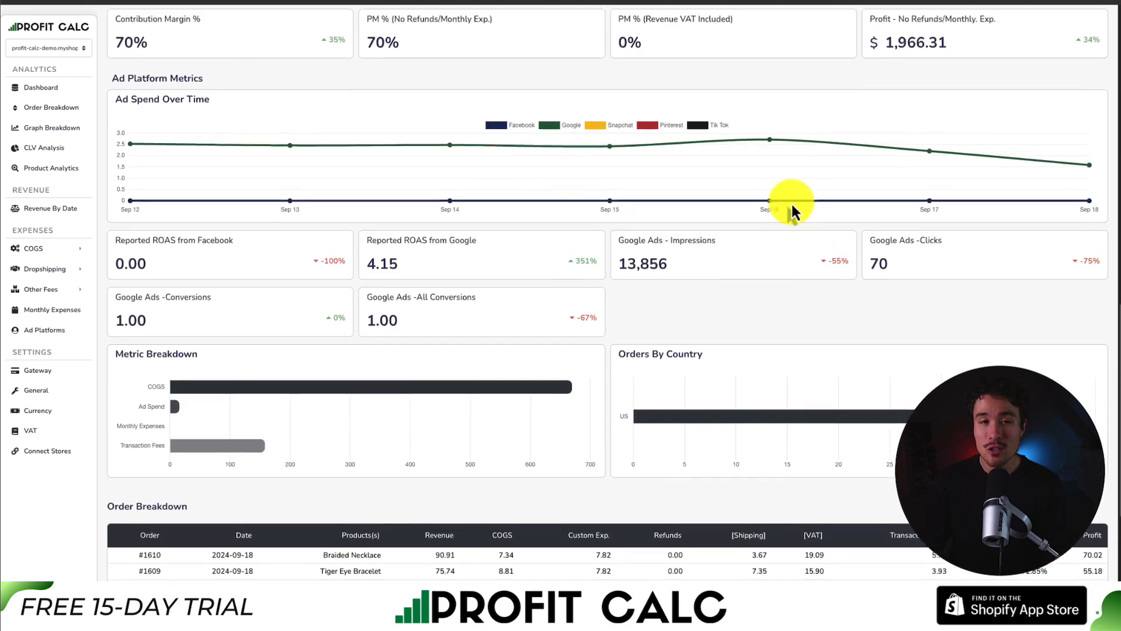
scroll(up, 3)
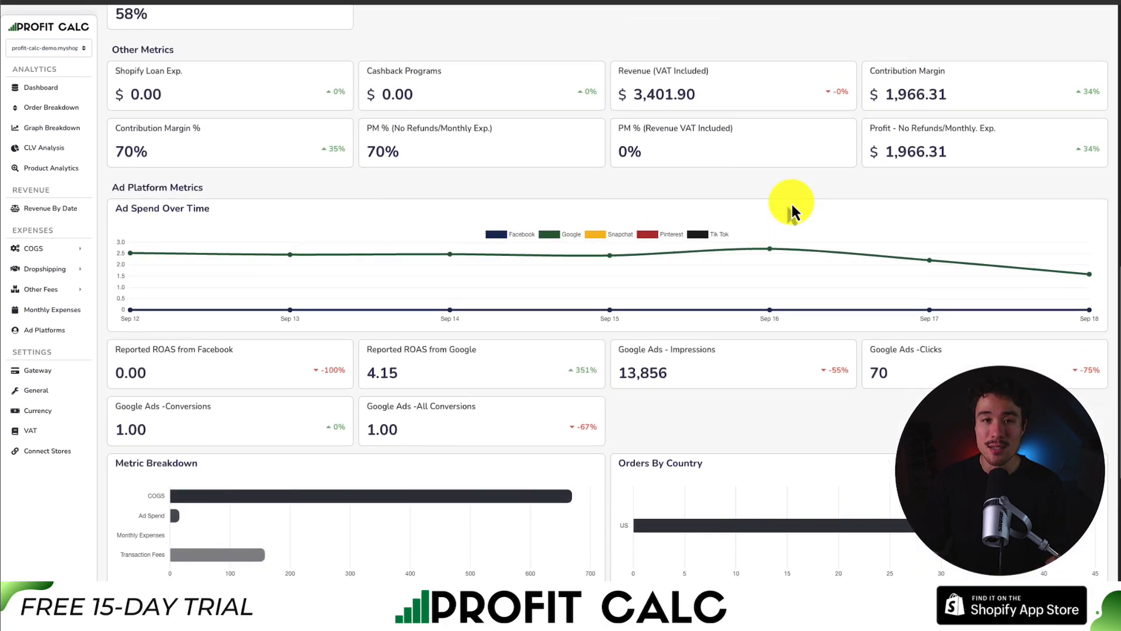
scroll(up, 3)
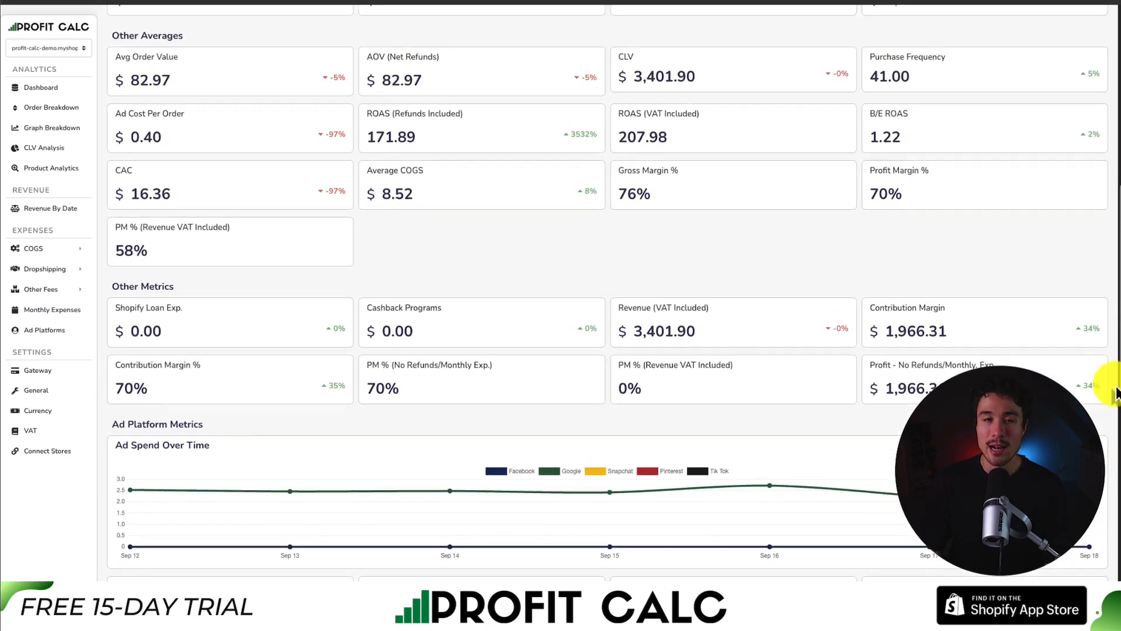
scroll(up, 3)
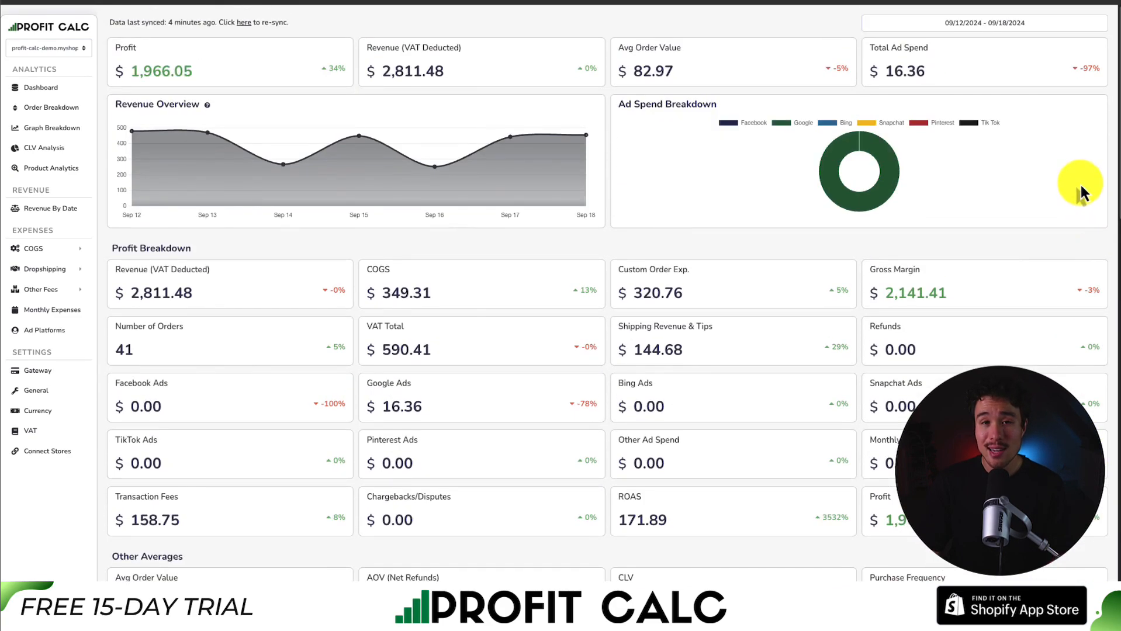
mouse_move(999, 194)
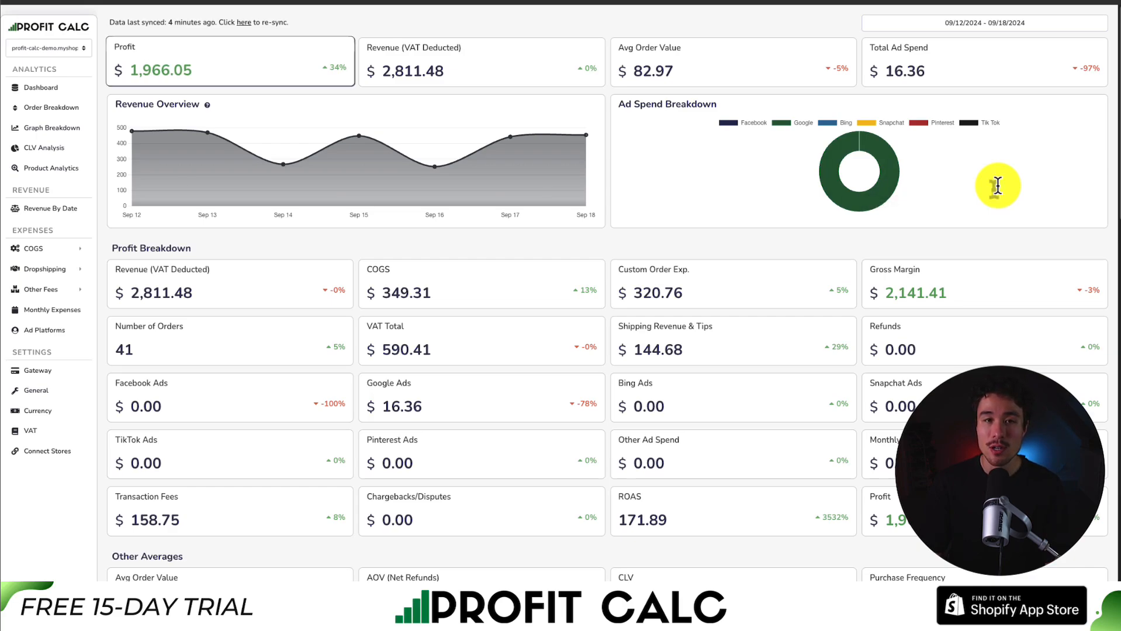
mouse_move(400, 172)
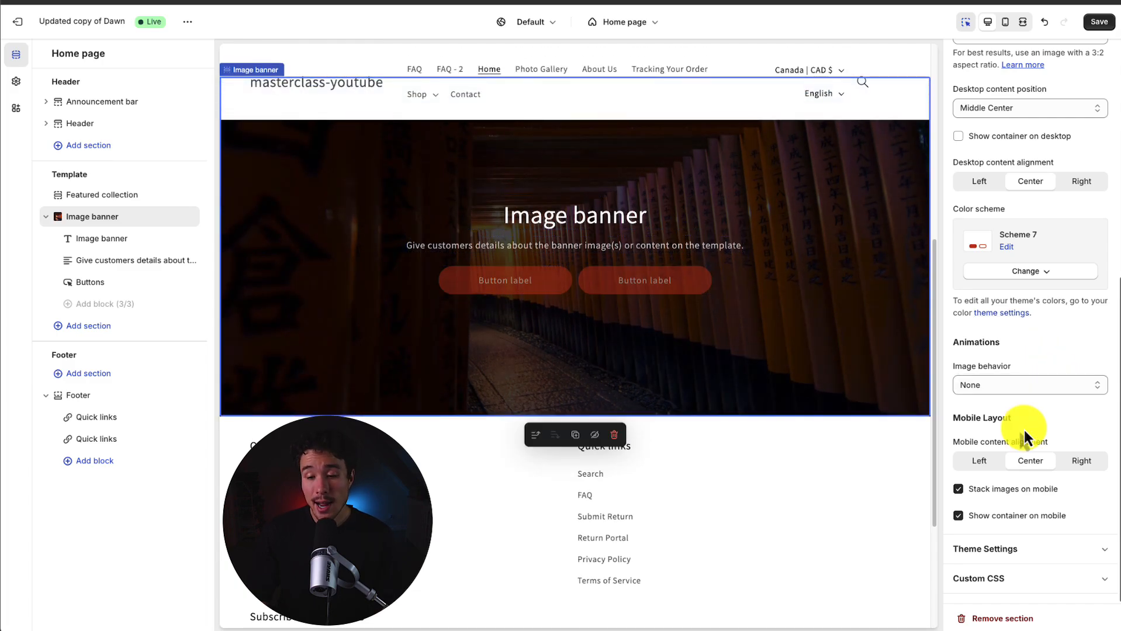
Set the banner image behavior to no animation and hide the mobile content container.
click(1028, 385)
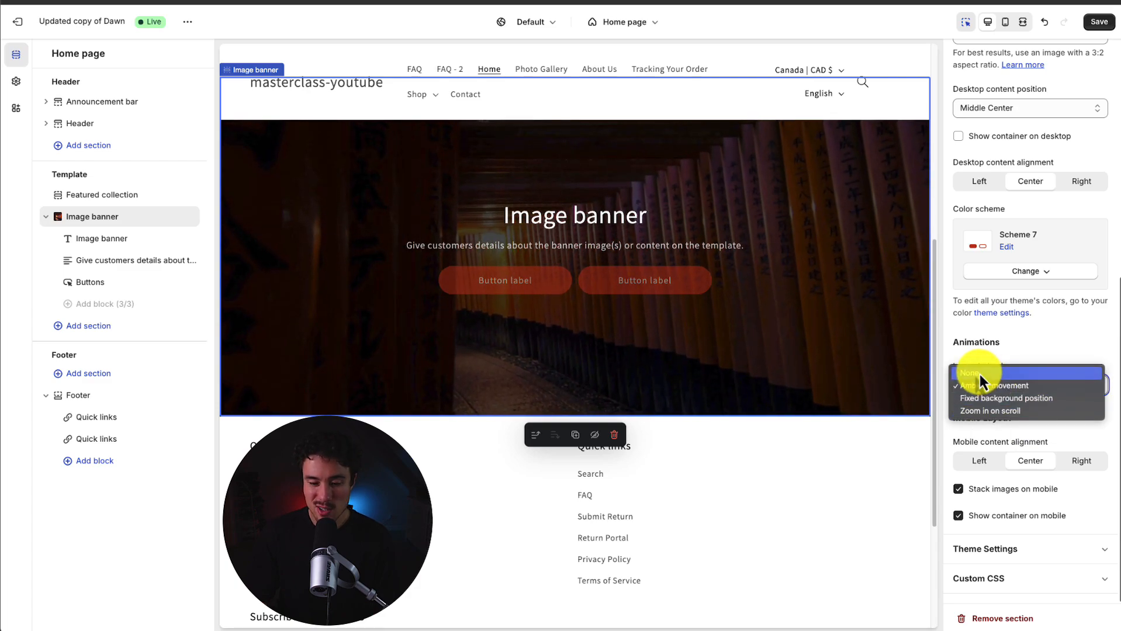
click(973, 372)
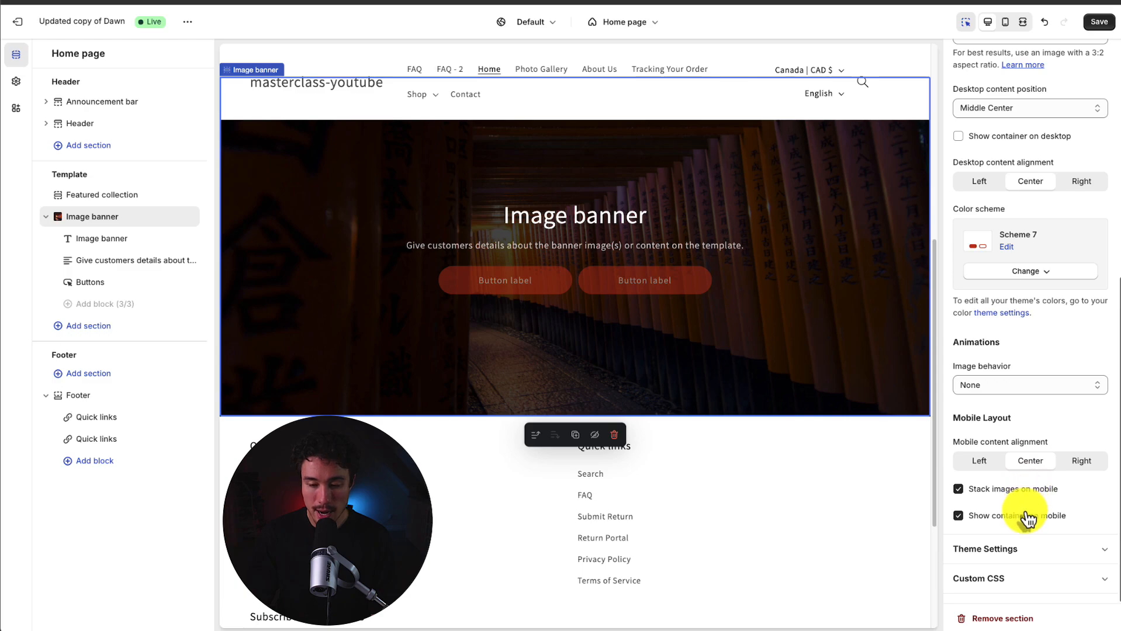
click(958, 515)
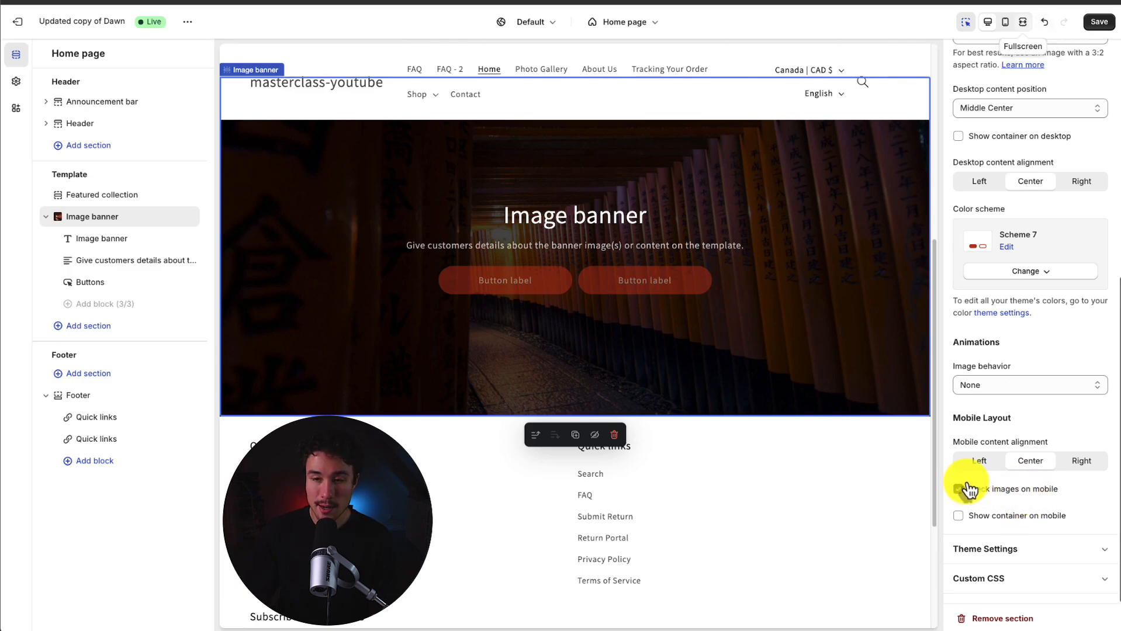
Compare the mobile preview with and without the container, leave it off, and return to desktop.
click(1006, 21)
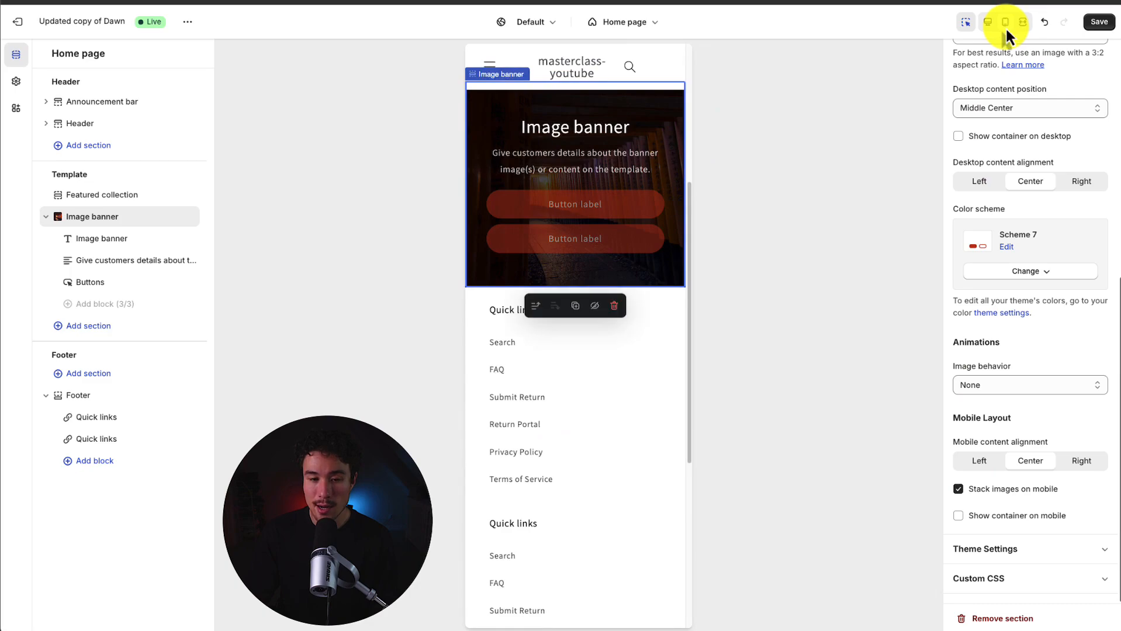
click(958, 515)
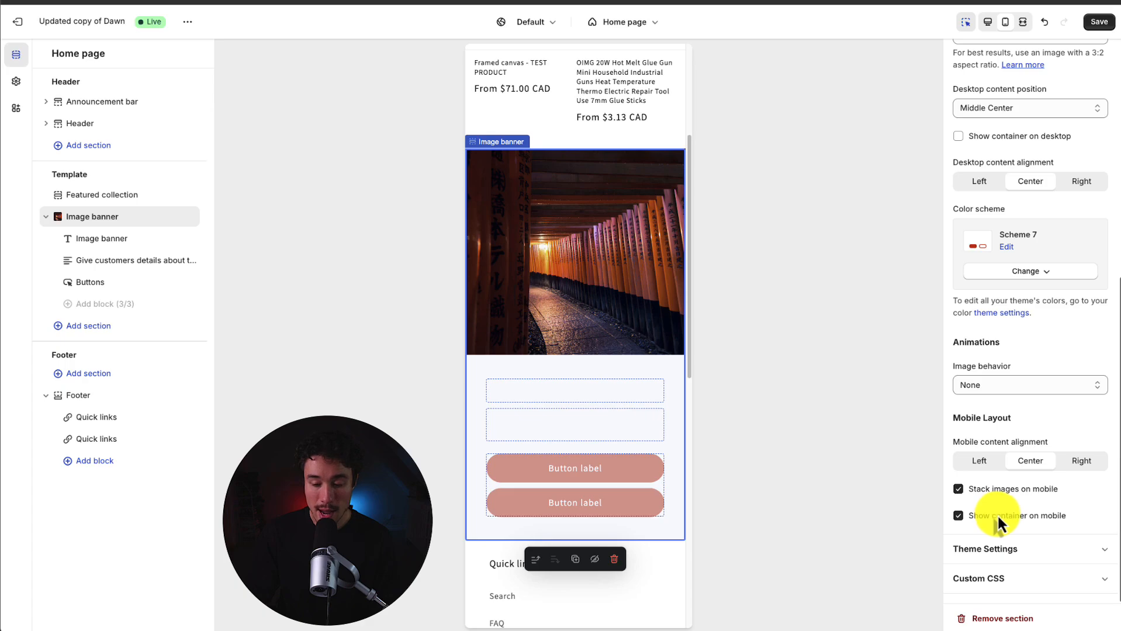
click(958, 516)
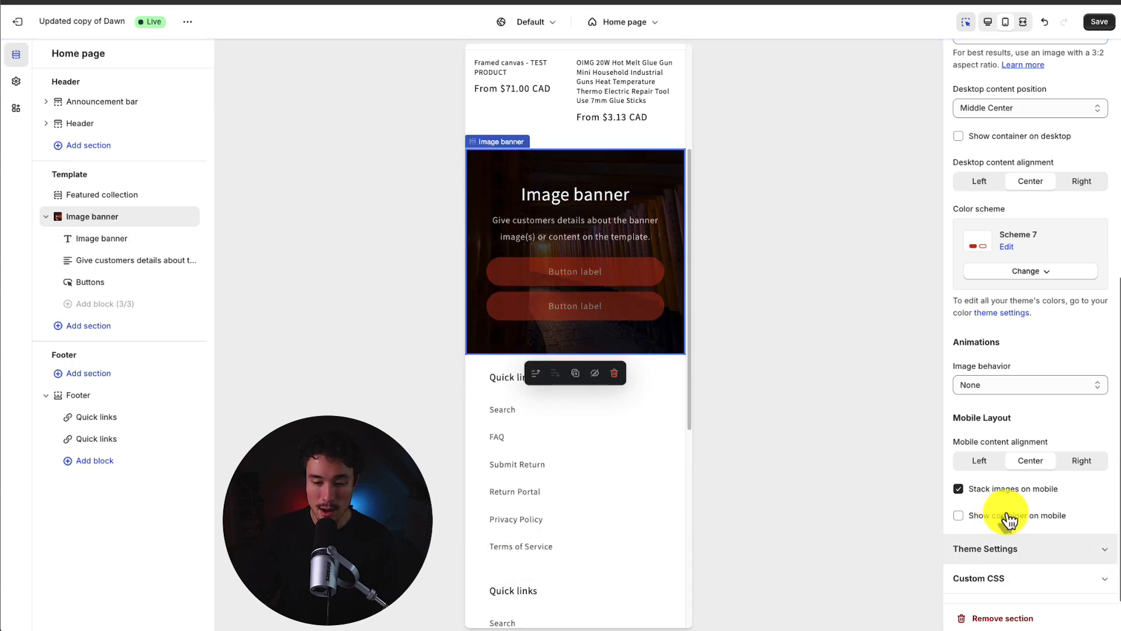
click(987, 22)
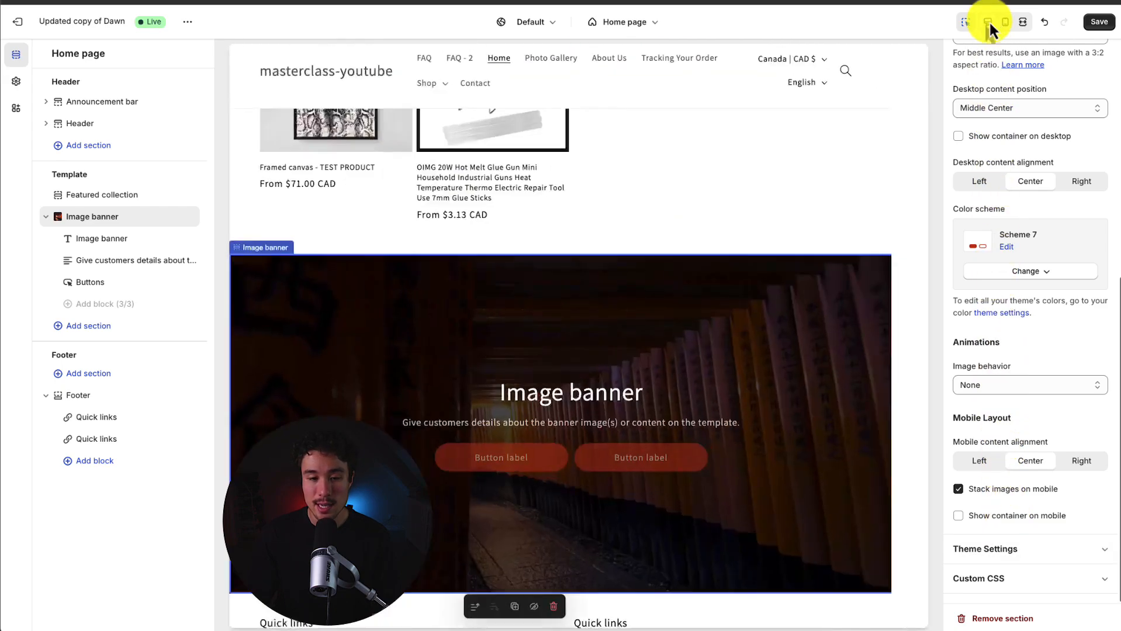
scroll(down, 3)
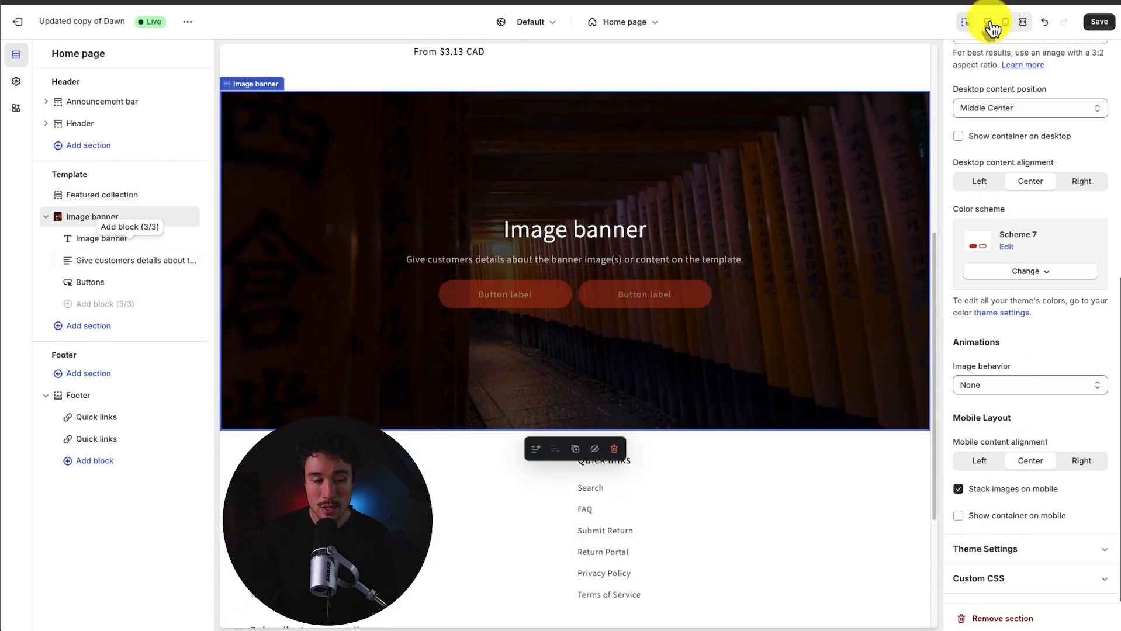
Set the heading to 'Welcome To This Camping Store' at medium size, subtitle 'Checkout our latest products!'.
click(98, 238)
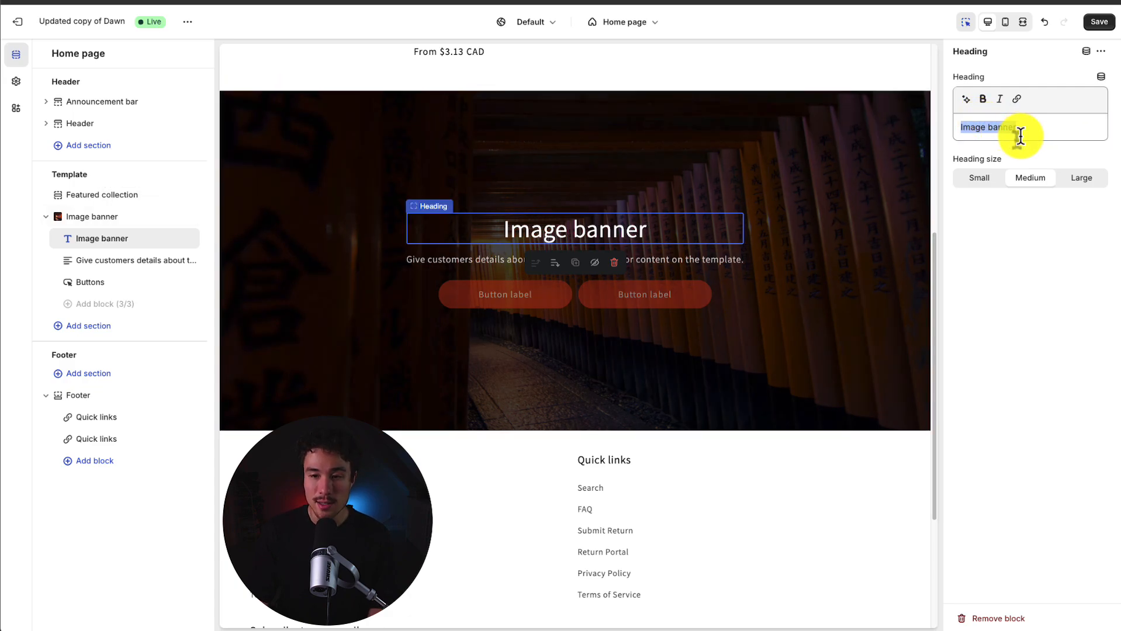
text(Welcome To This)
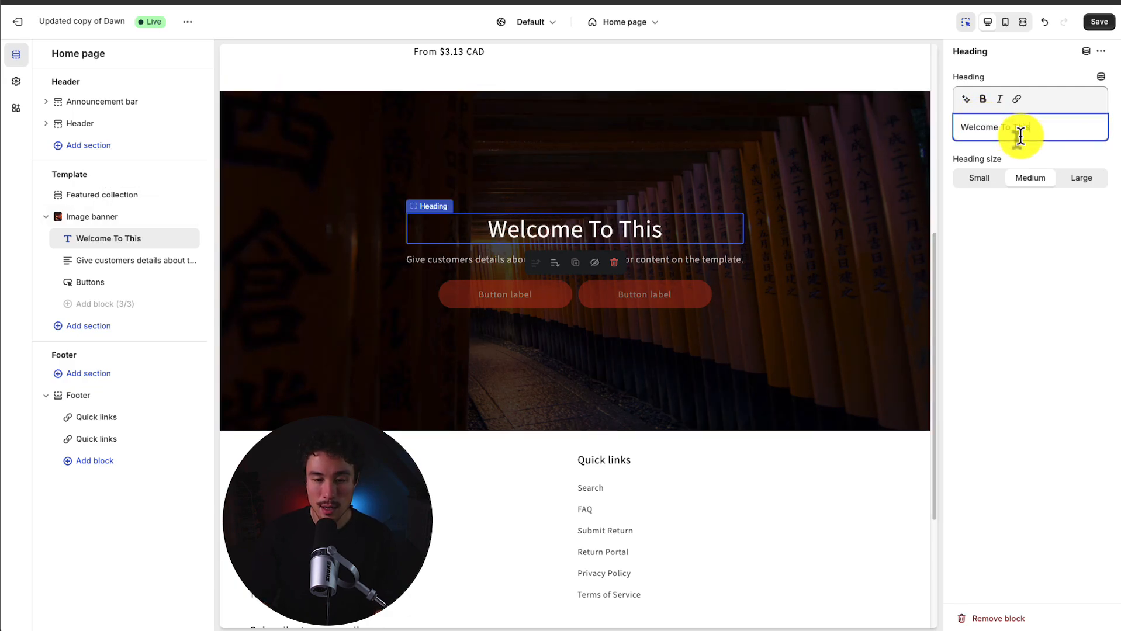
text(Camping Store)
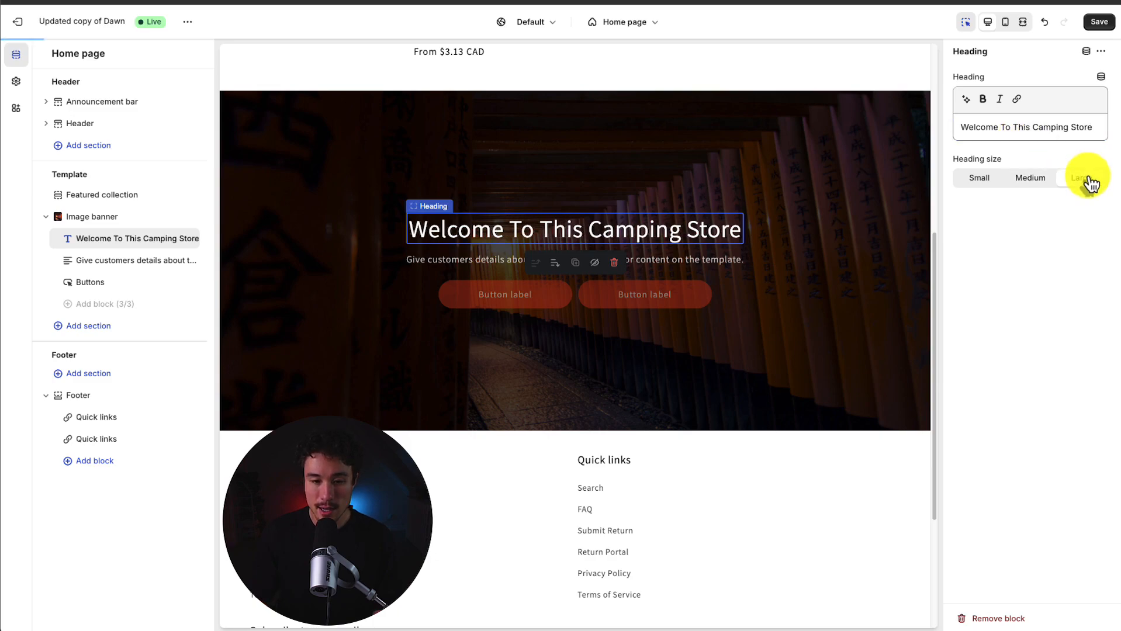
click(1029, 178)
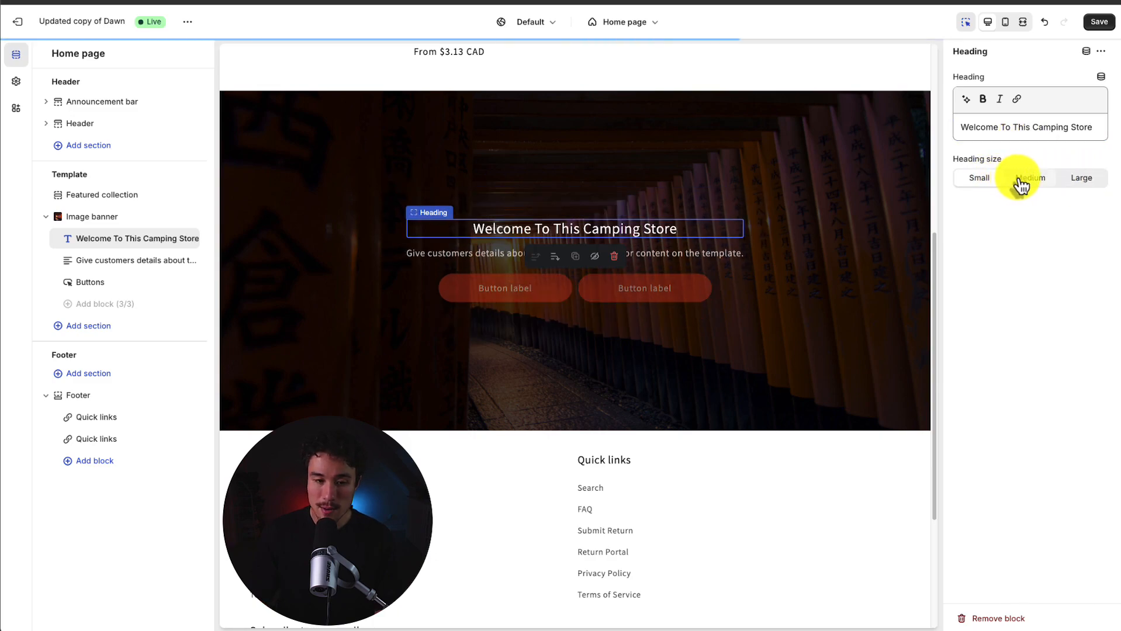
click(135, 259)
text(Checkout our latest p)
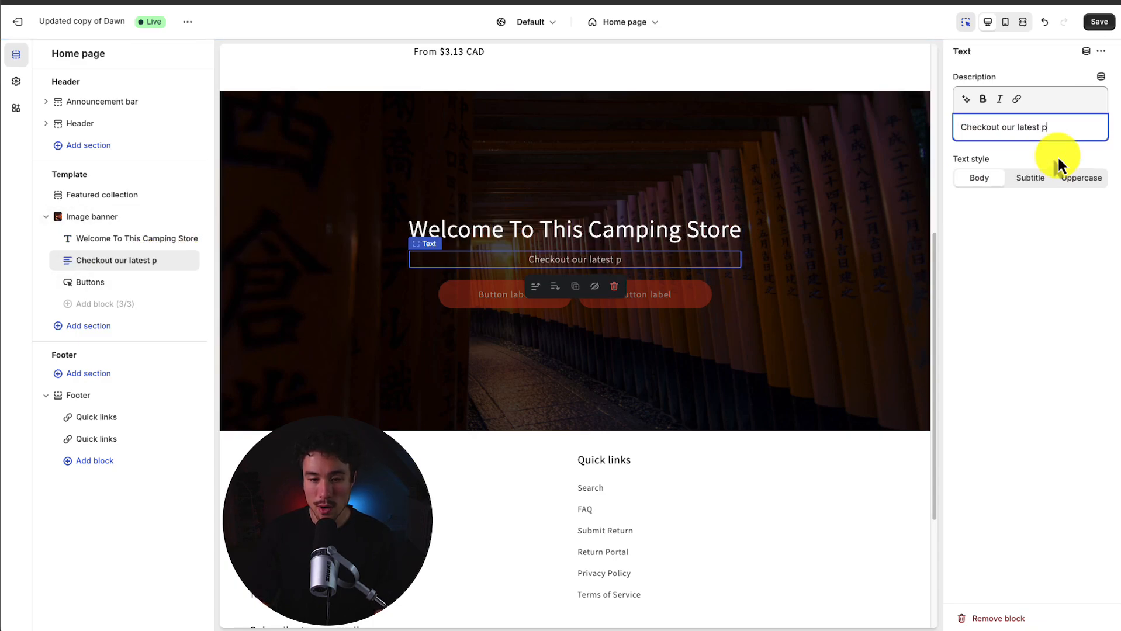
text(roducts!)
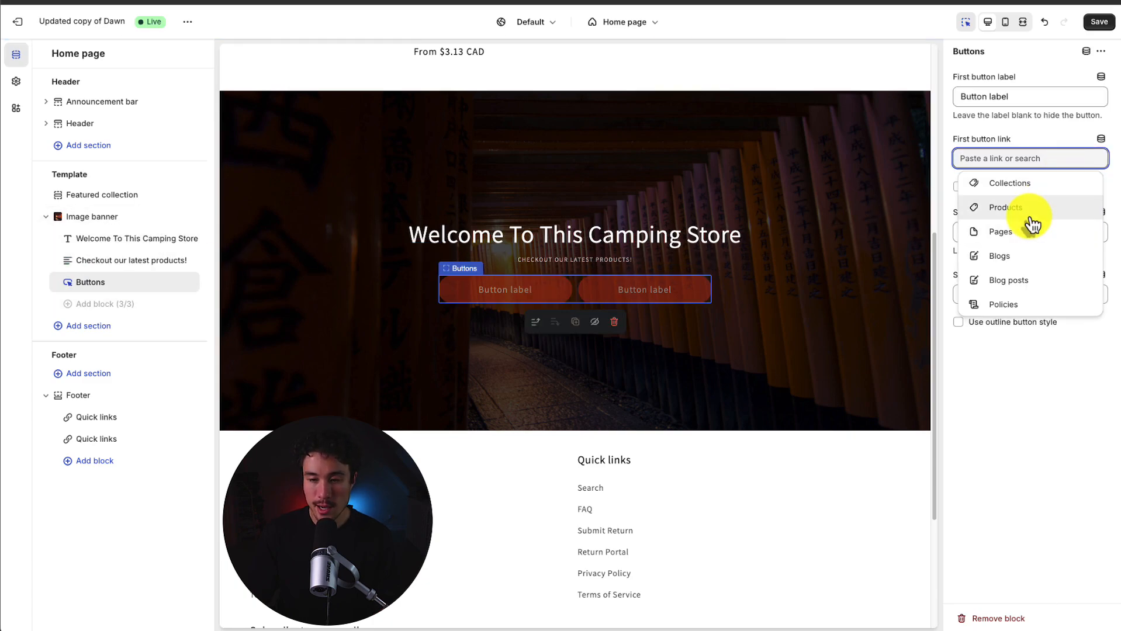
Link button one to Framed canvas - TEST PRODUCT, button two to the glue gun, outlined.
click(1001, 207)
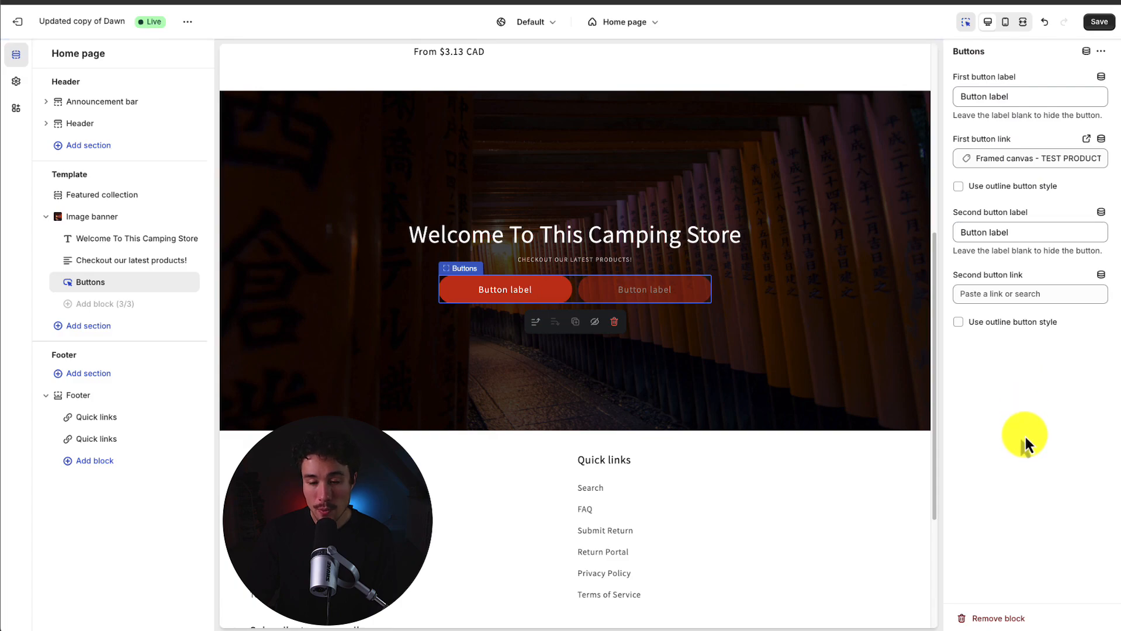
click(1029, 294)
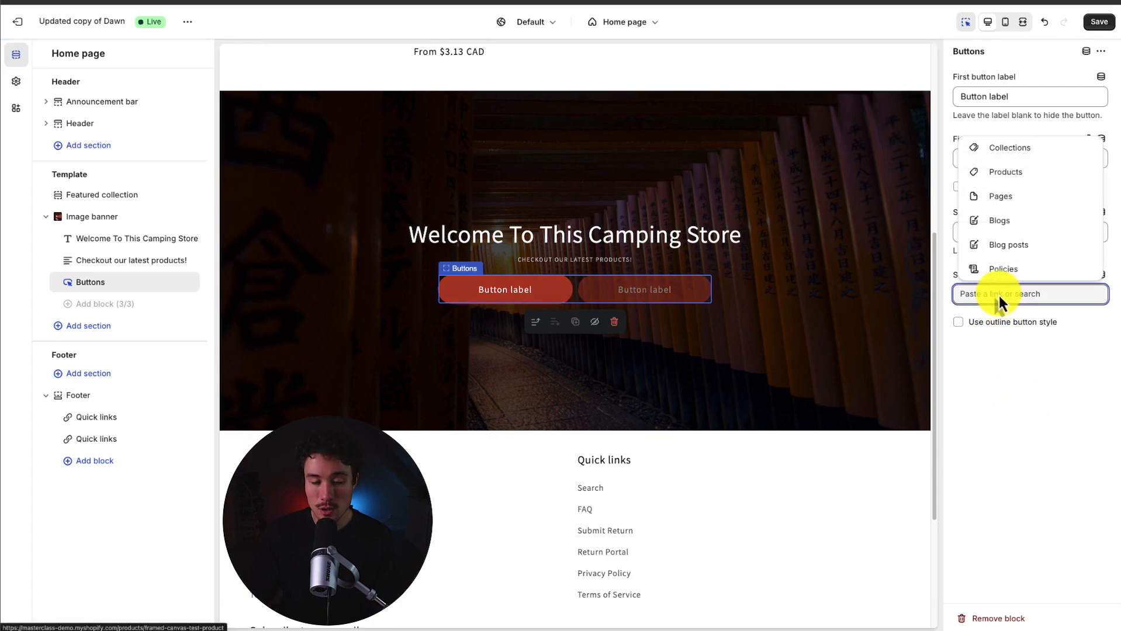
click(1005, 172)
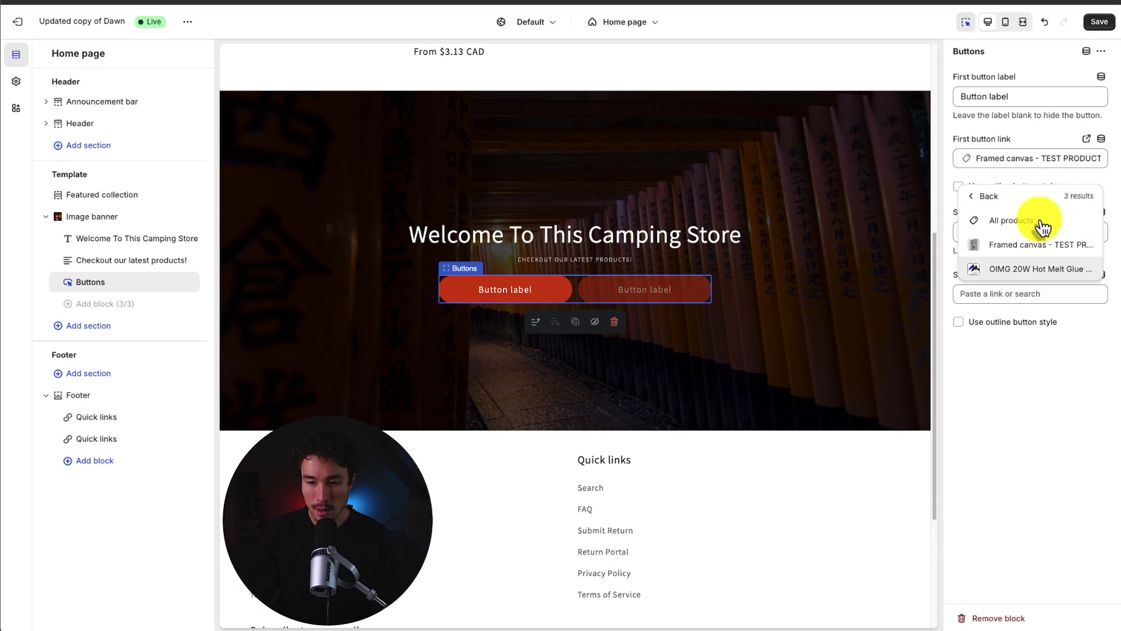
click(1044, 268)
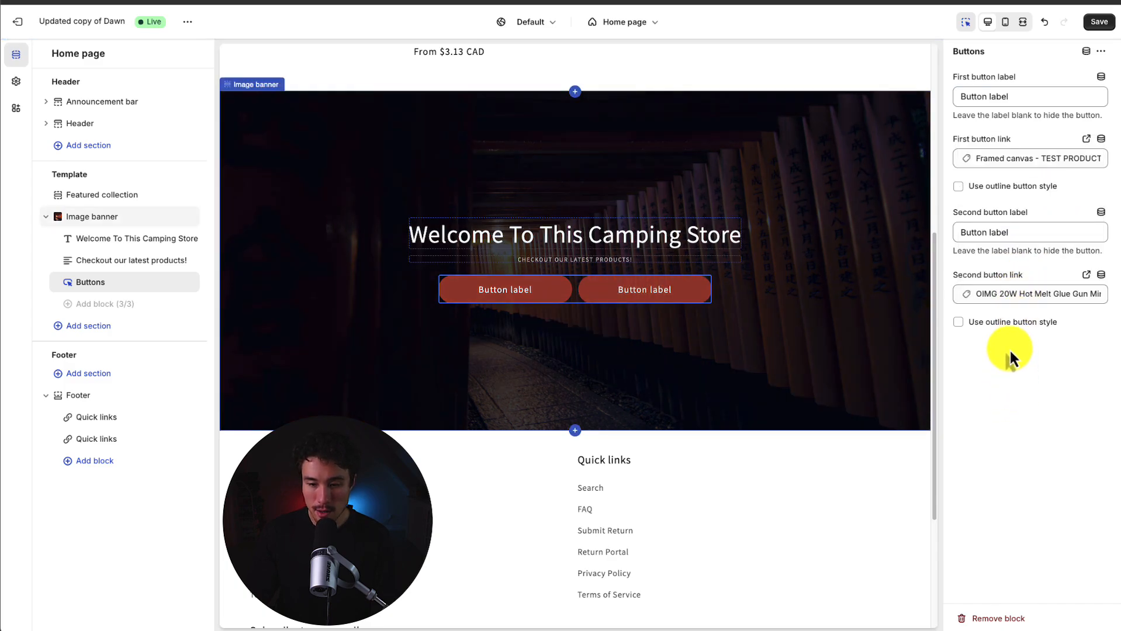
click(958, 323)
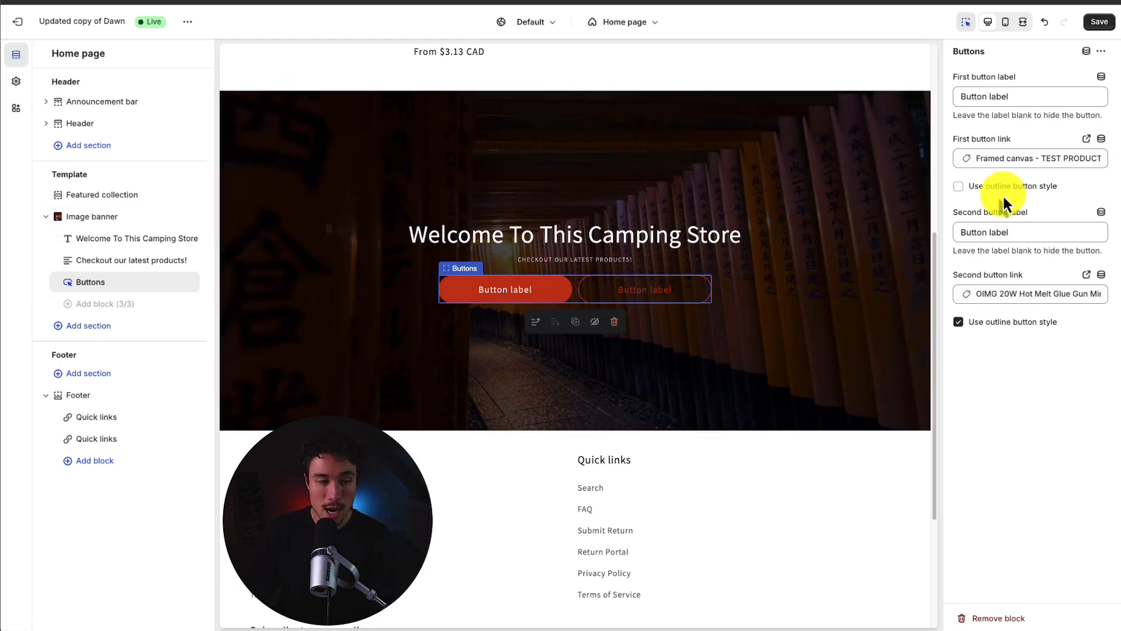
mouse_move(929, 204)
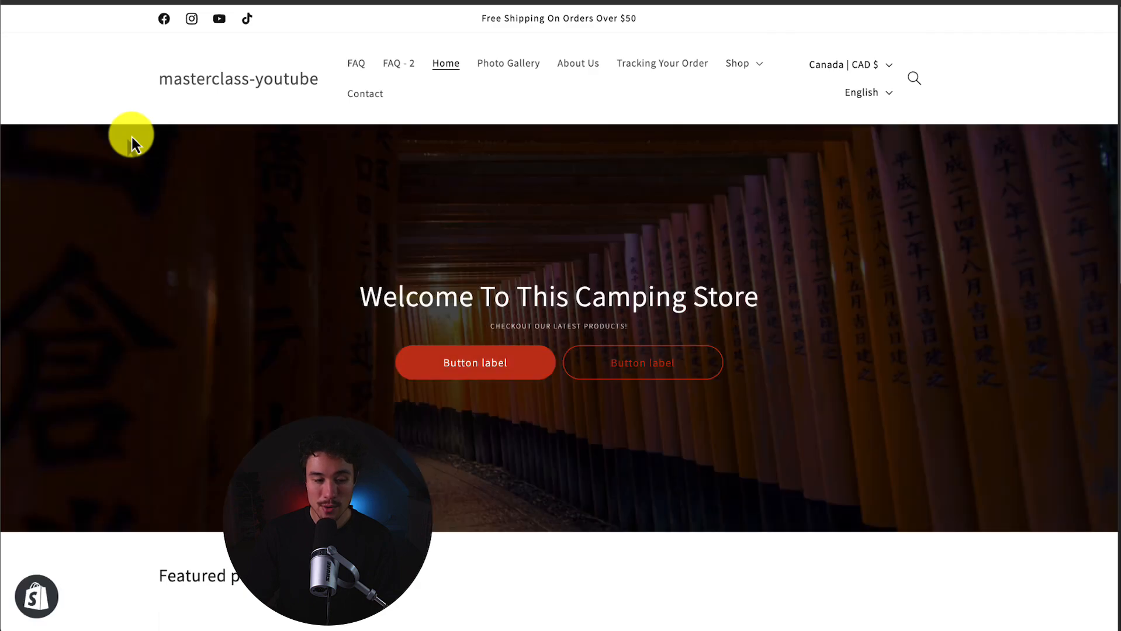
Scroll the live storefront homepage to view the finished camping-store banner.
scroll(down, 3)
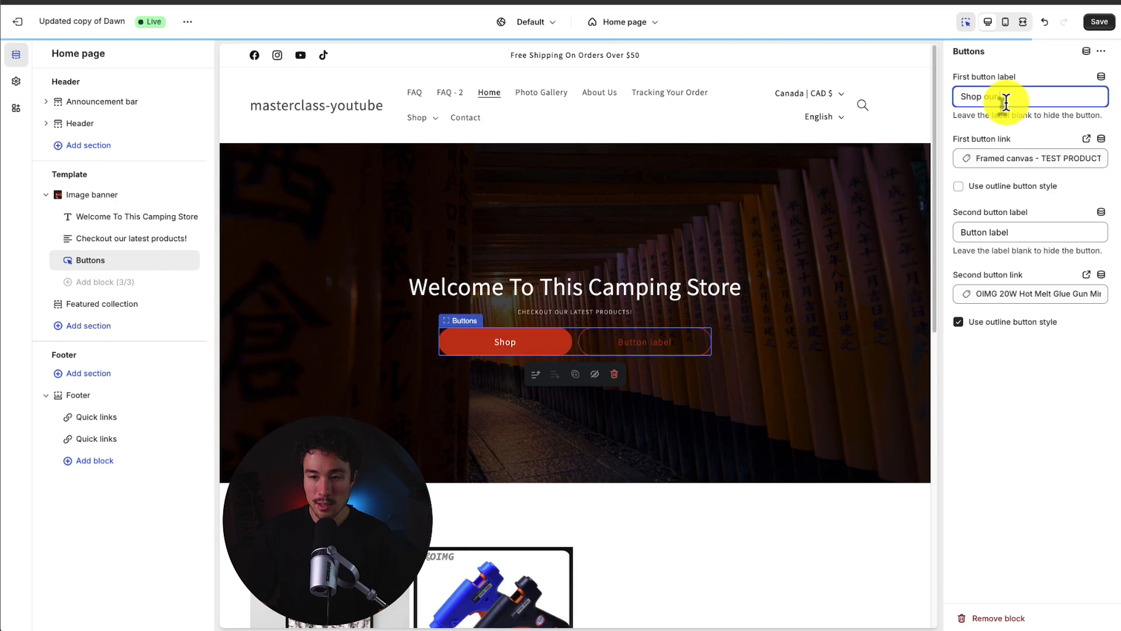
Label the second button 'Shop our bestsellers', then return to the storefront homepage.
text(Shop our best)
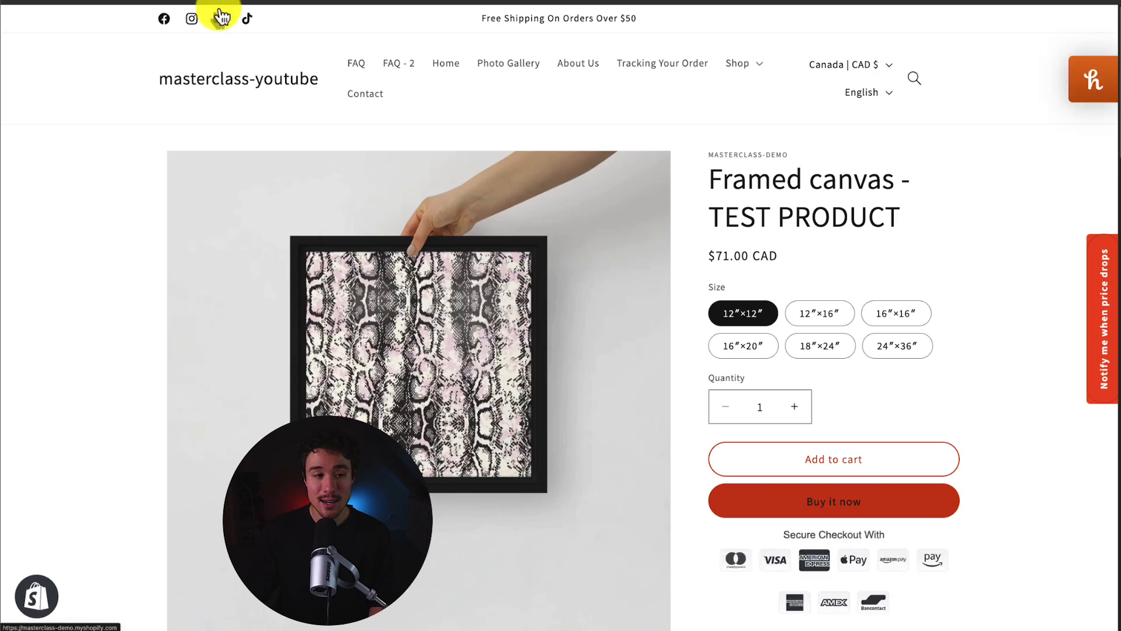
click(445, 63)
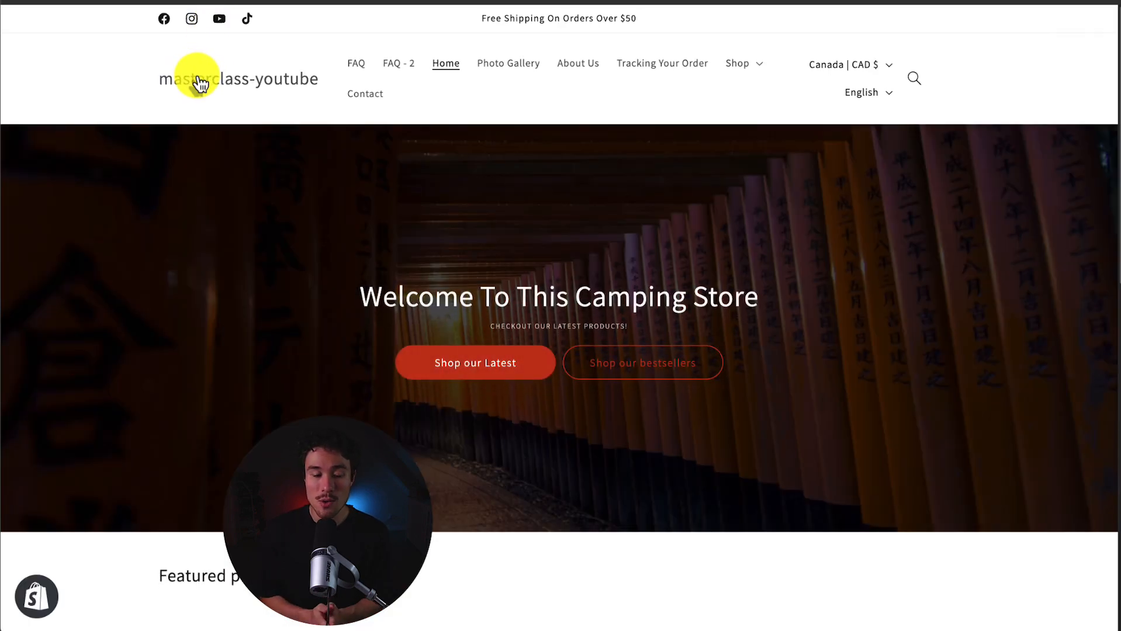